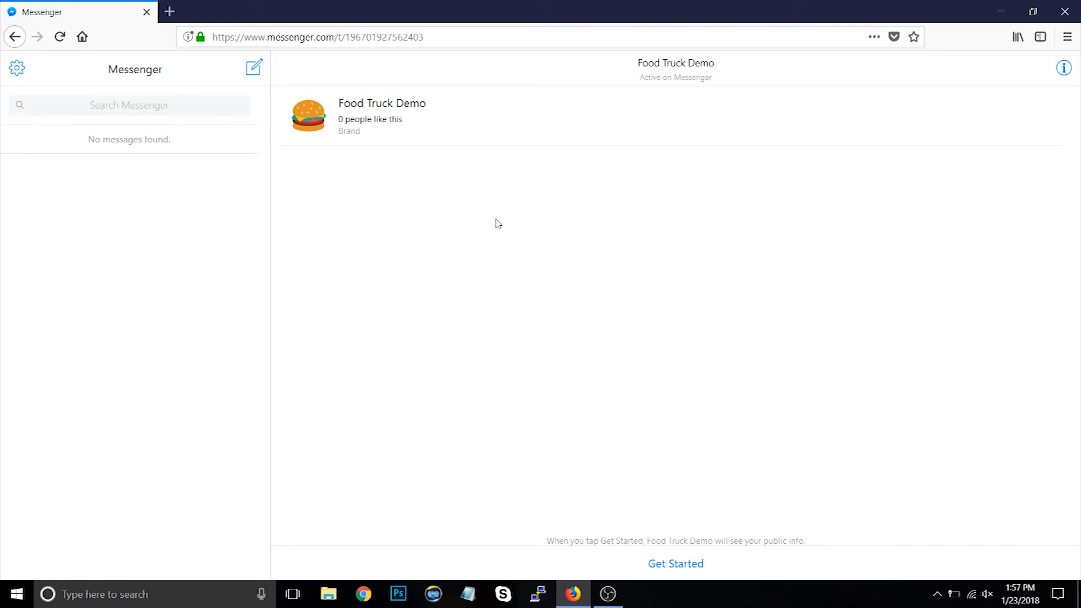
mouse_move(622, 360)
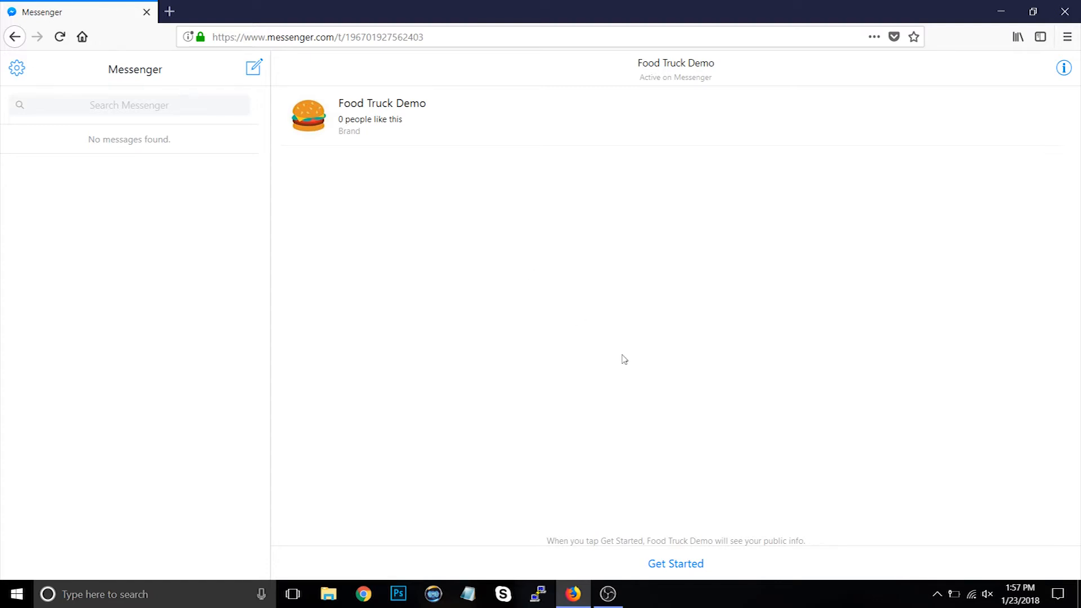
Start the Food Truck Demo conversation via Get Started so the bot greets you
left_click(675, 563)
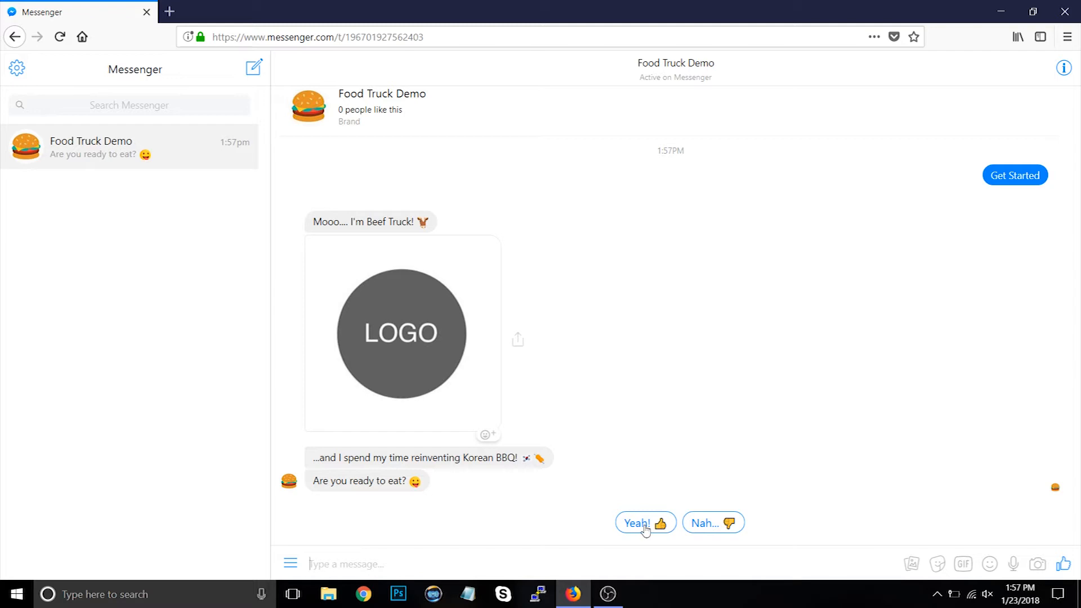
Answer Yeah! to eating and Yes, please! to nearby-truck alerts
left_click(638, 522)
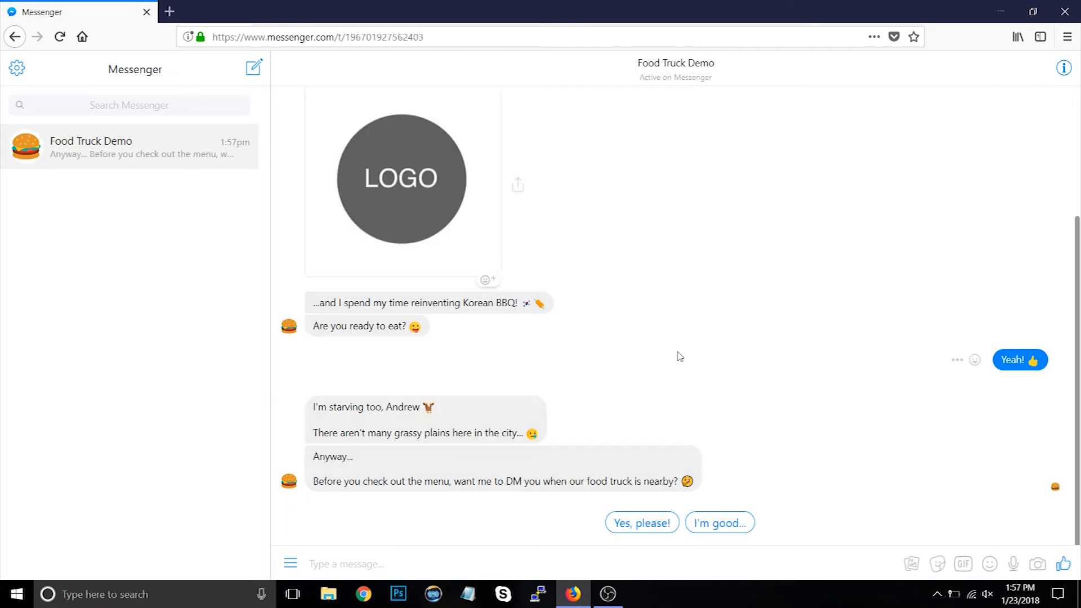
mouse_move(641, 522)
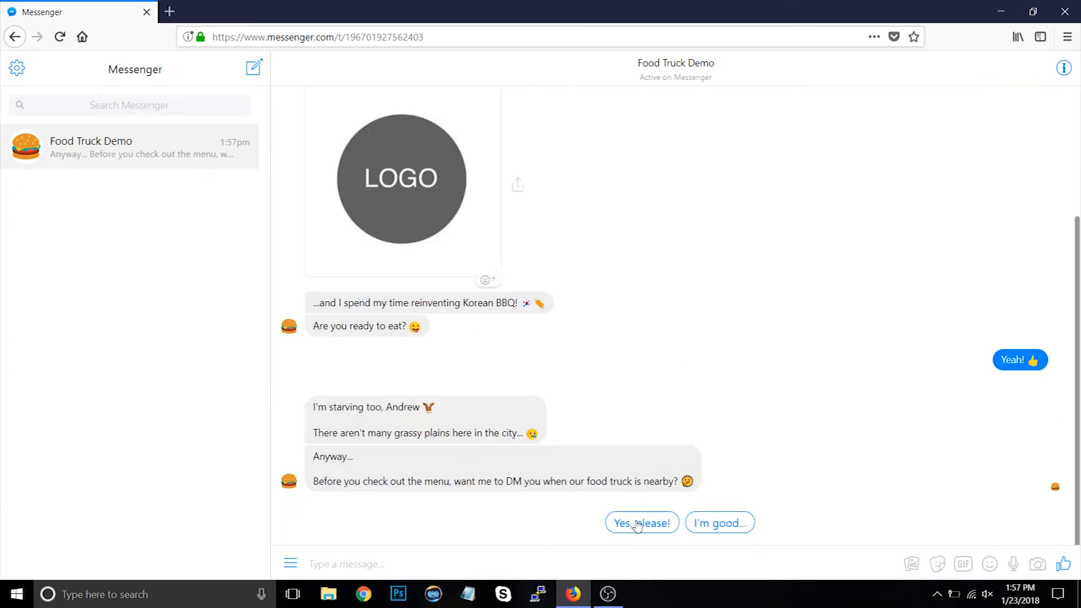
left_click(640, 522)
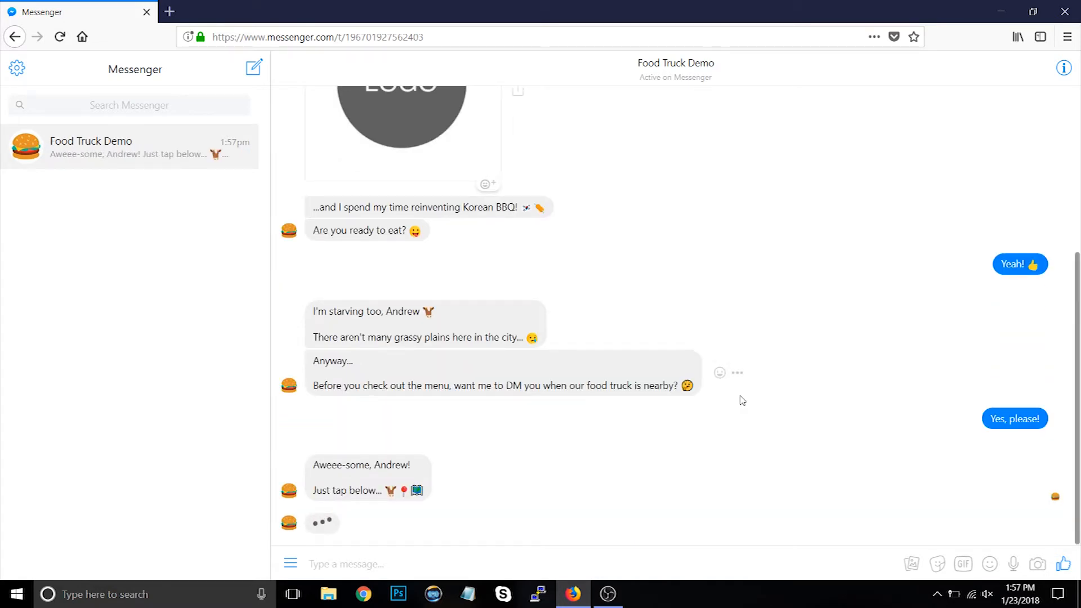
Share your map location near Foggy Bottom and confirm the Sweet Green address
left_click(678, 521)
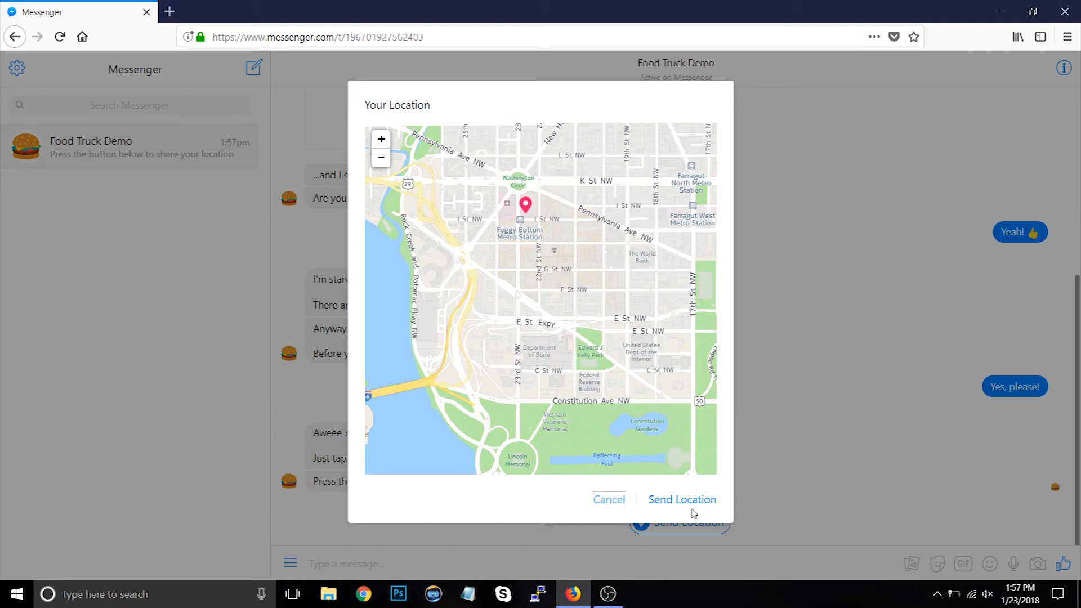
left_click(682, 499)
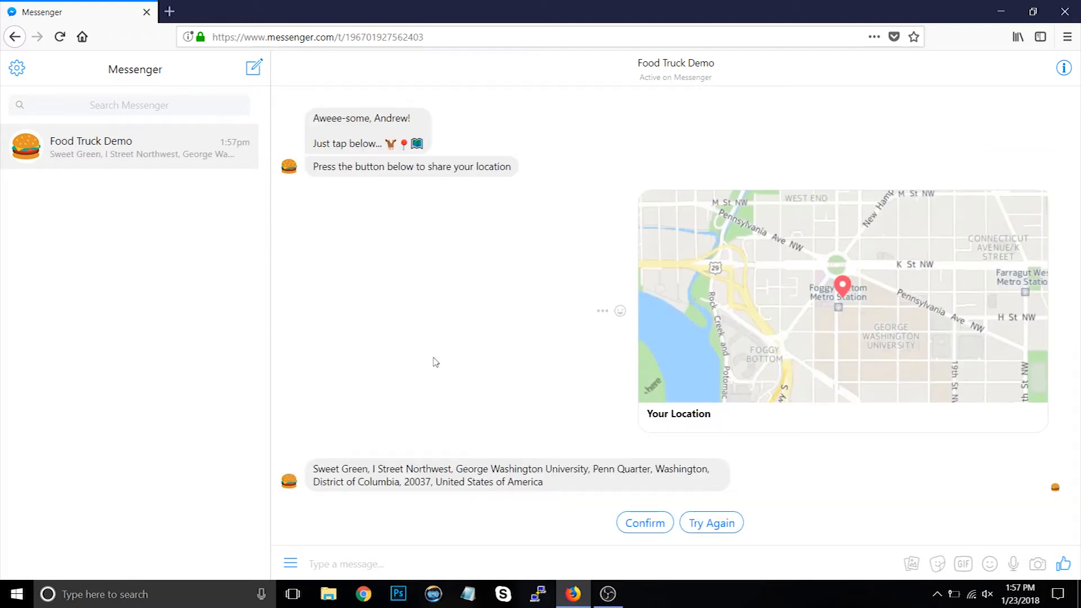
mouse_move(385, 465)
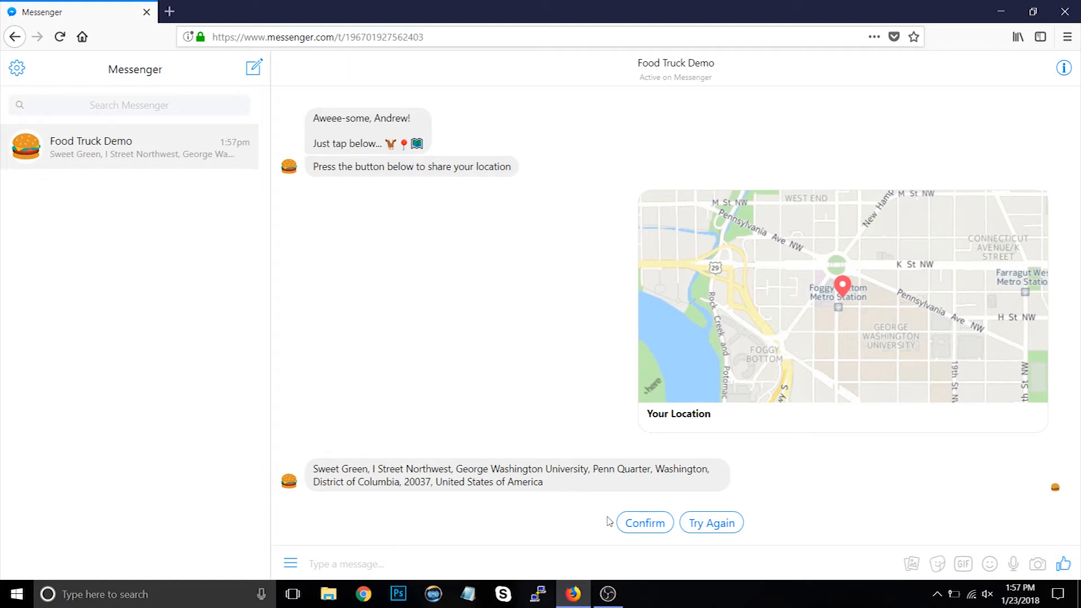
left_click(644, 521)
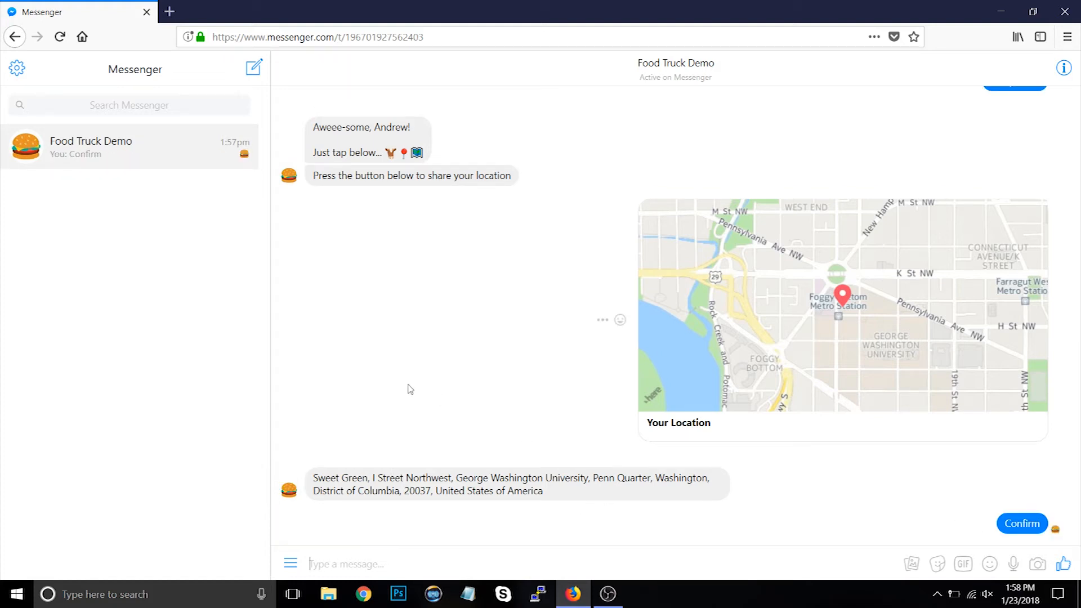
View the Beef Truck menu and browse the Sides carousel (Kimchee $2, Half & Half $1)
left_click(1021, 523)
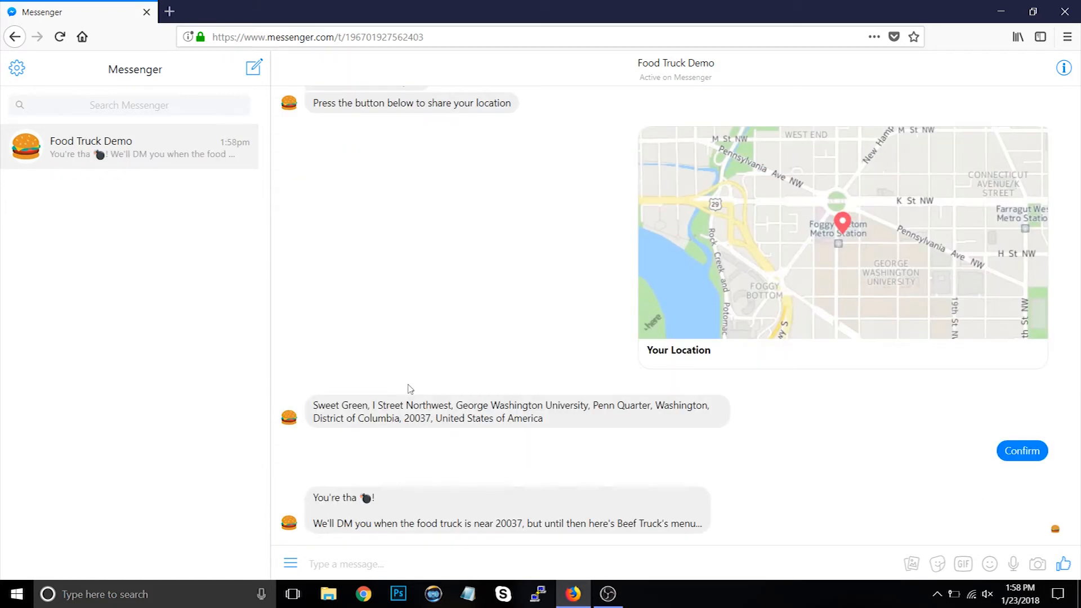
scroll("down", 3)
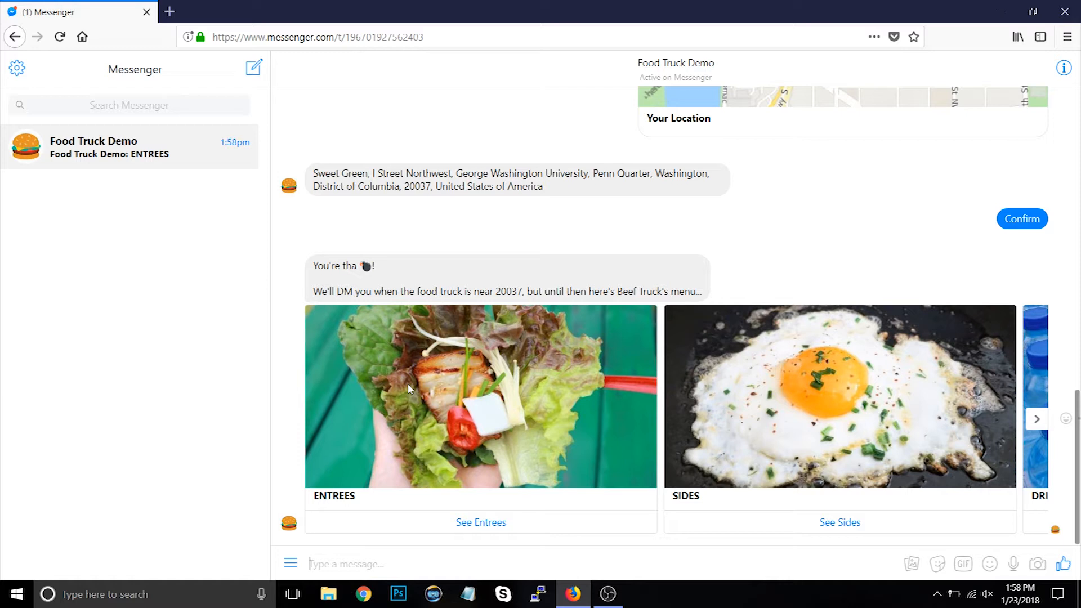
mouse_move(1061, 436)
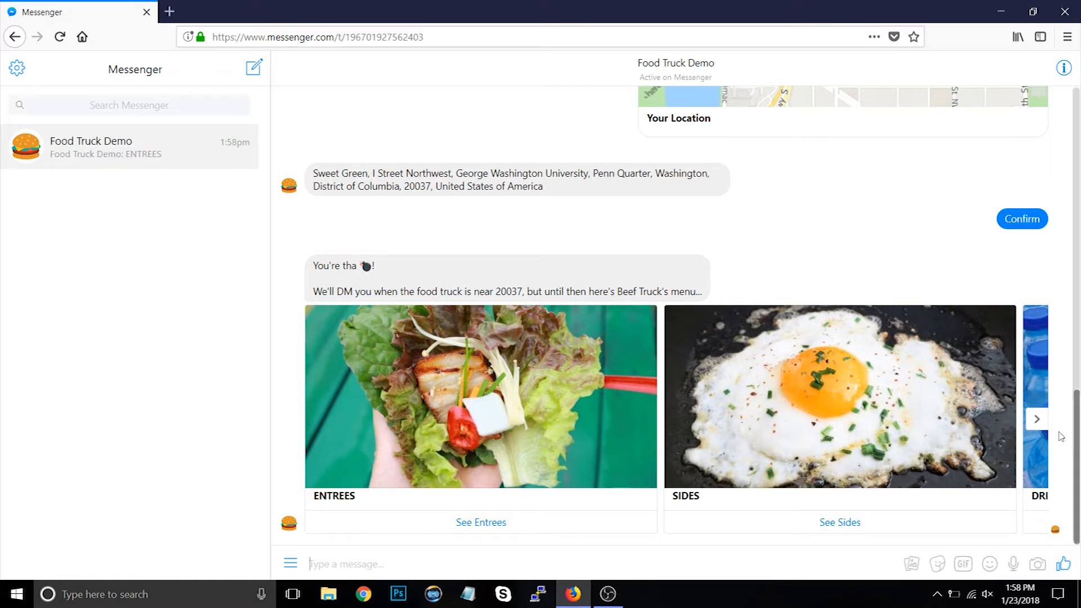
left_click(1037, 419)
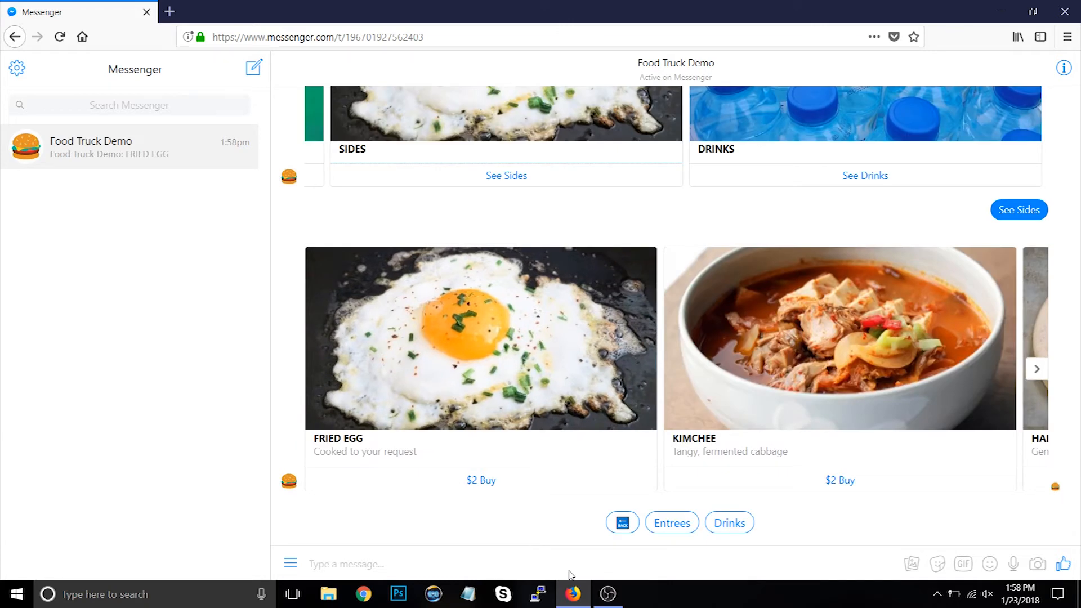
left_click(1036, 369)
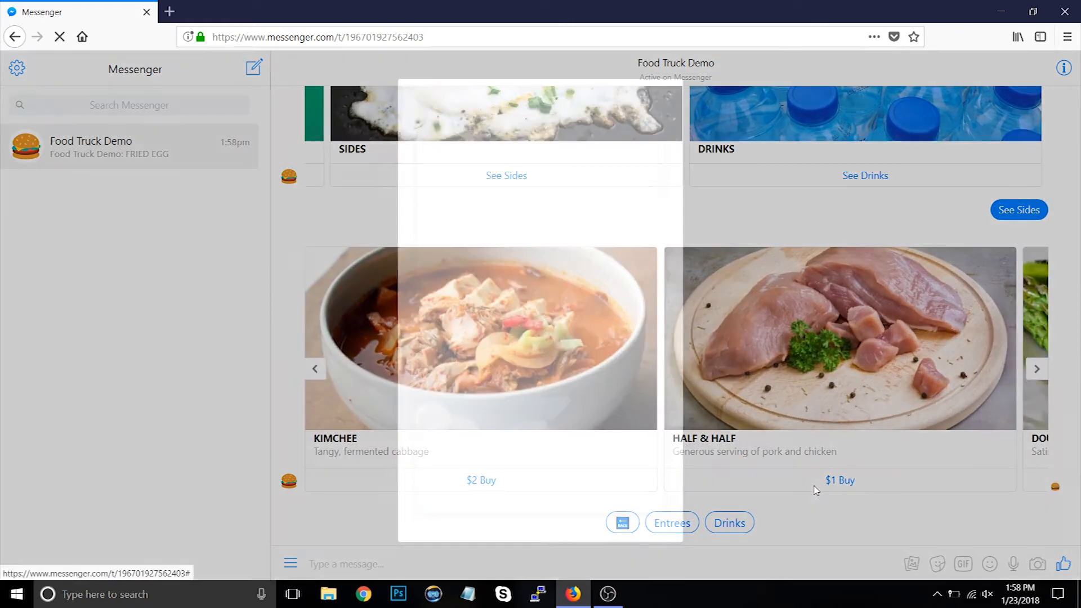
Begin buying the $1 Half & Half, then close the checkout without paying
left_click(839, 481)
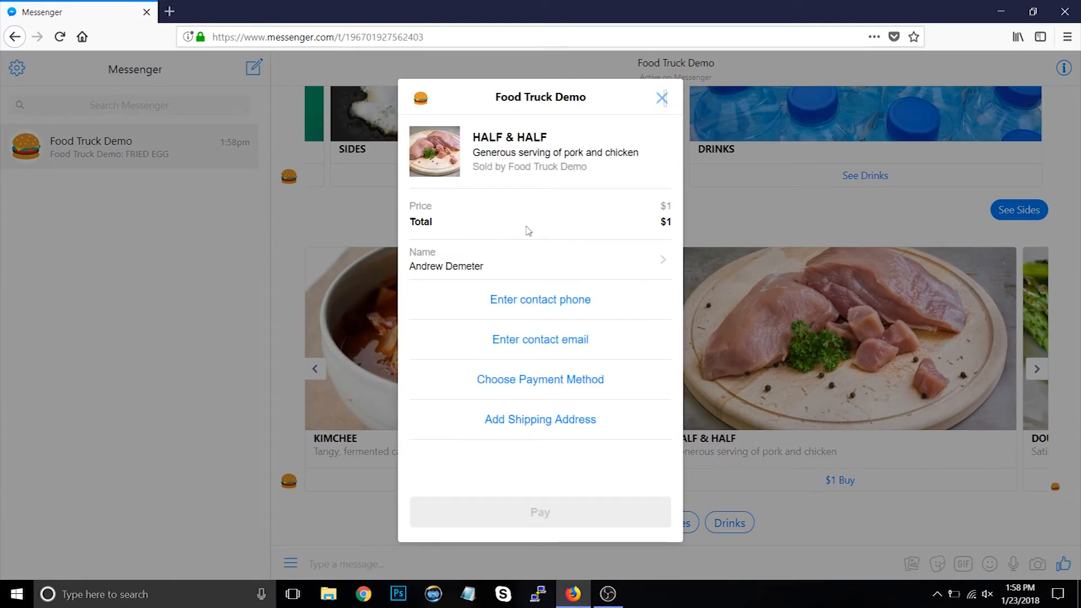
mouse_move(800, 395)
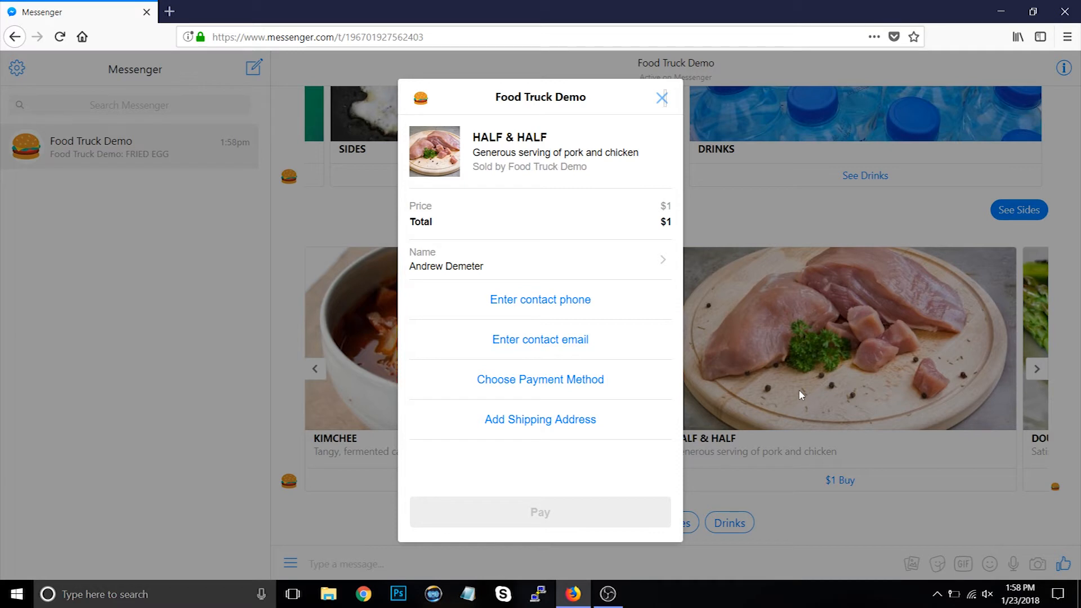
mouse_move(612, 392)
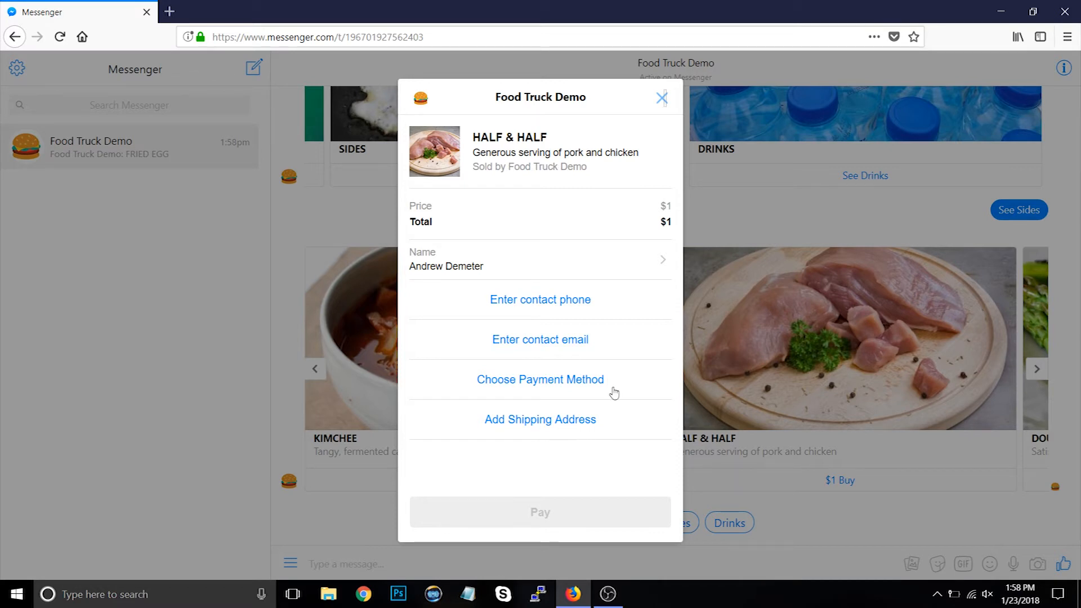
mouse_move(636, 287)
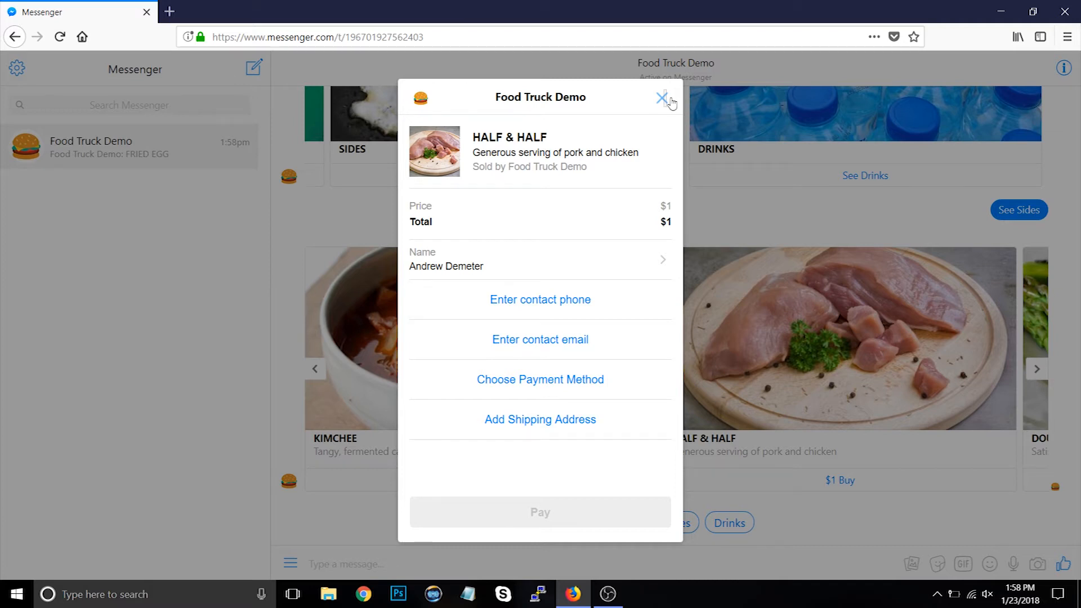
left_click(661, 97)
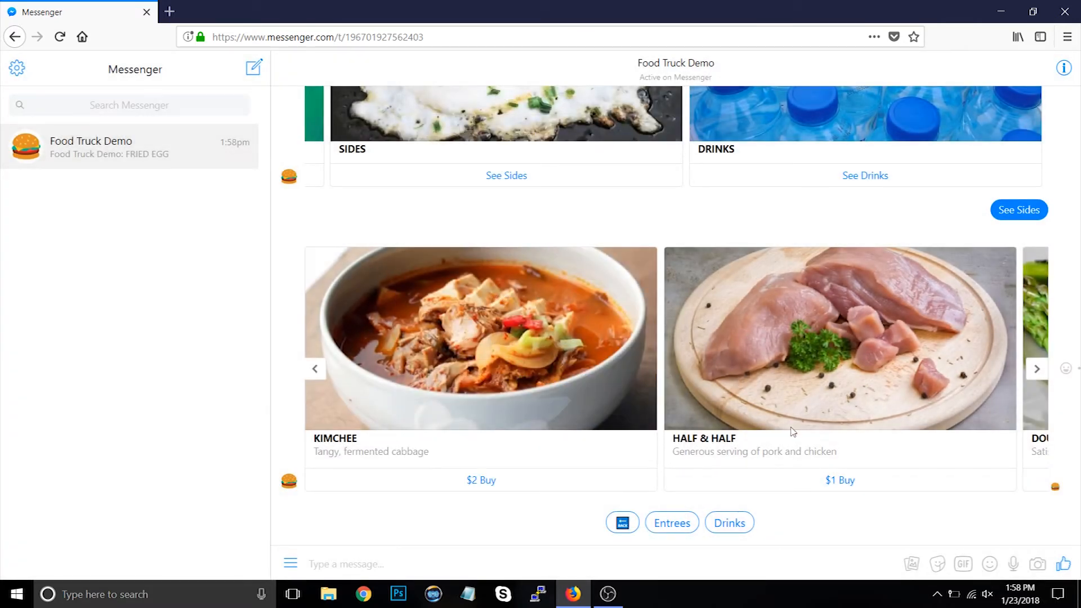
mouse_move(860, 342)
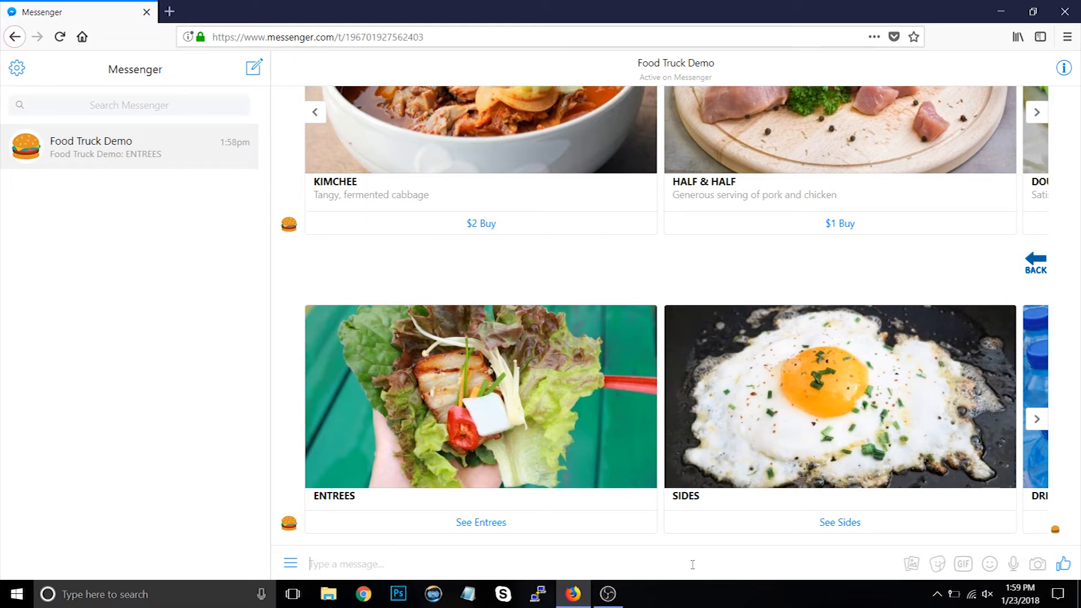
Ask about vegetarian options and browse the entrees the bot offers
type("what vegetarian options")
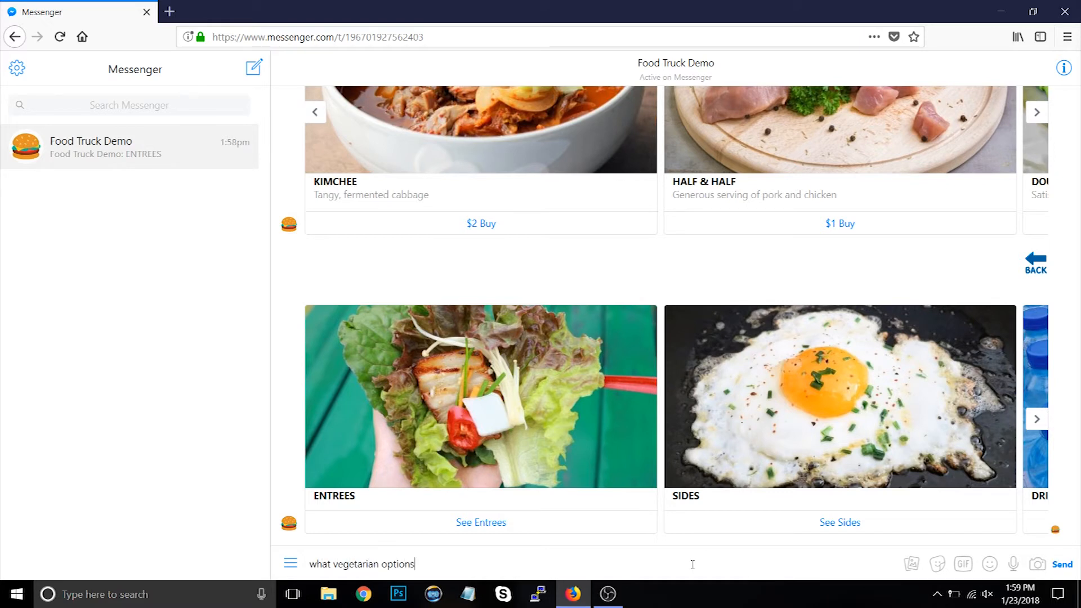
left_click(1073, 564)
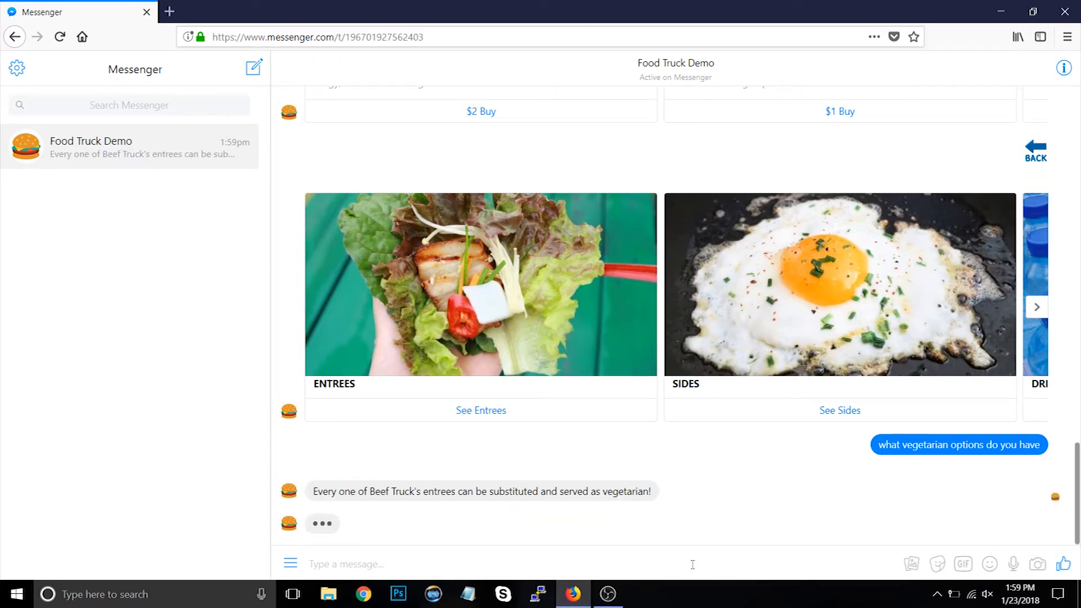
left_click(481, 409)
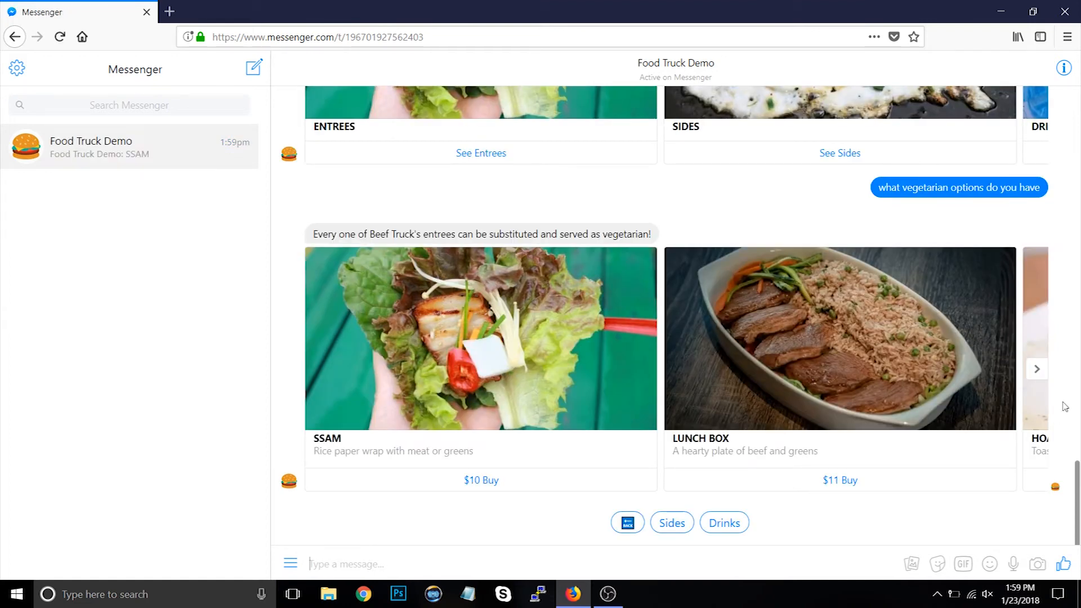
left_click(1036, 369)
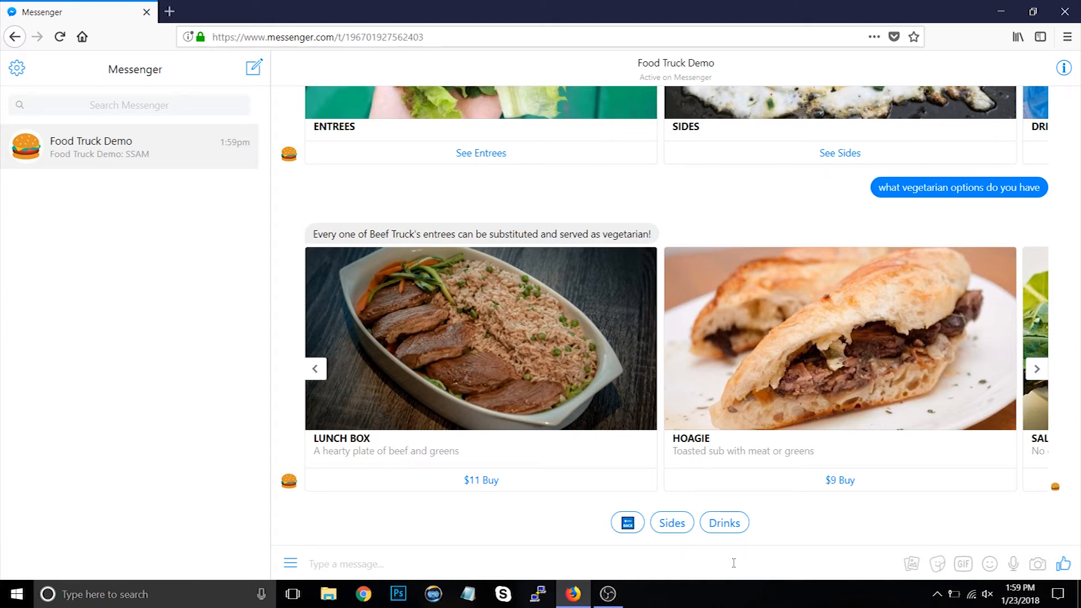
Ask 'what drinks' and get Bottled Water and Canned Soda at $1
type("ws")
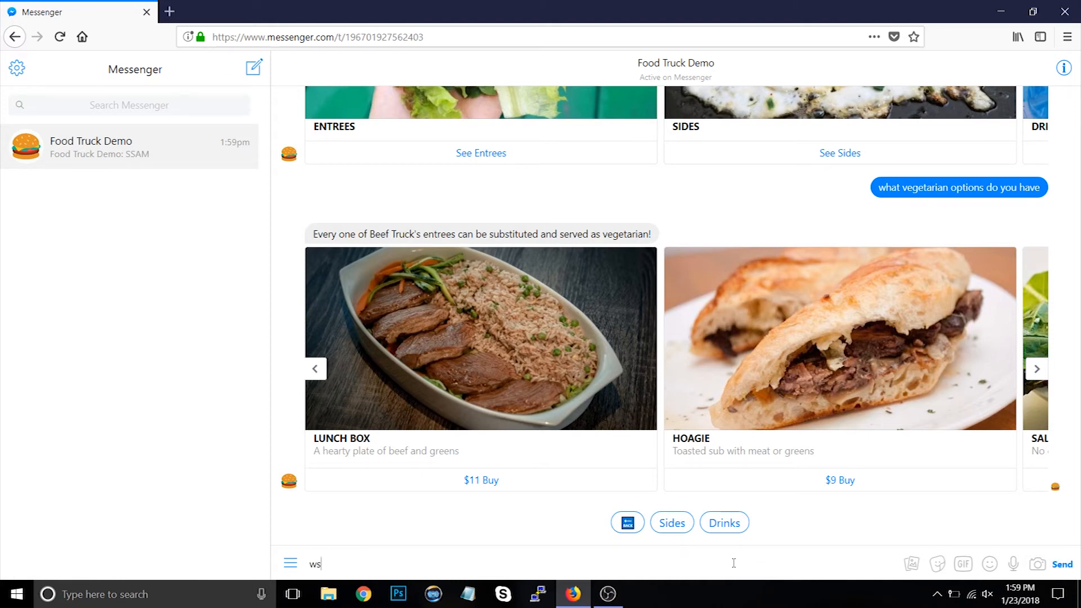
type("what drinks")
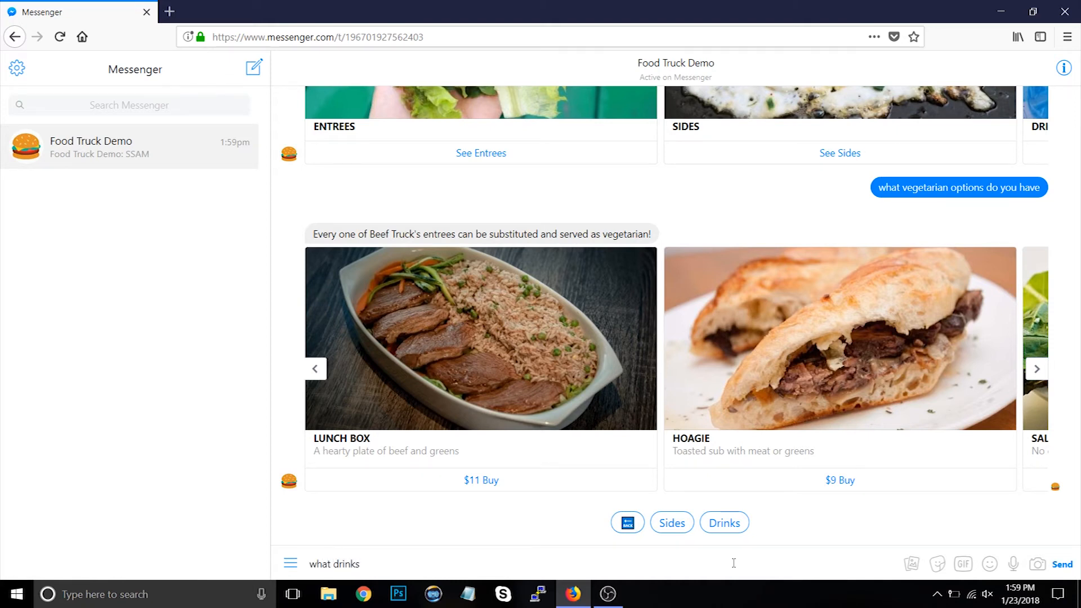
left_click(1061, 564)
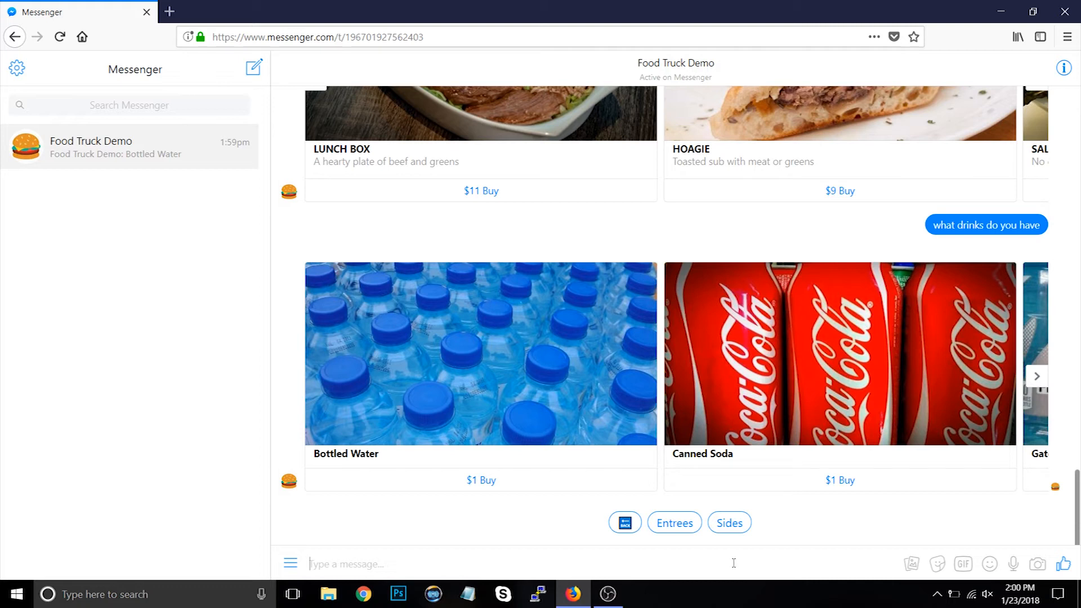
Send 'admin', start the location update, share a pinned map spot, then reject it to redo
type("admin")
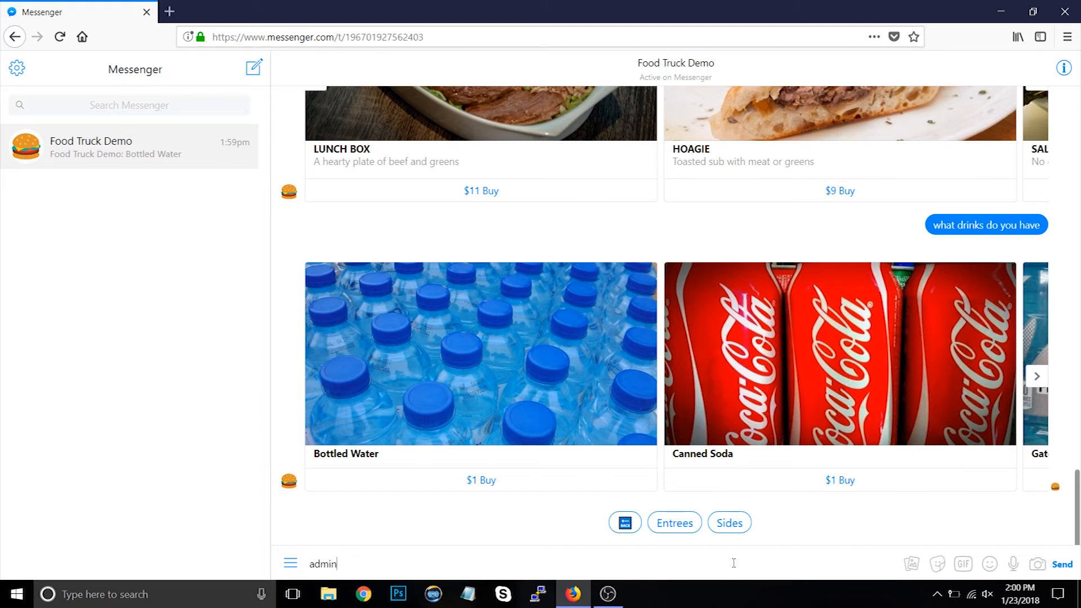
left_click(1070, 564)
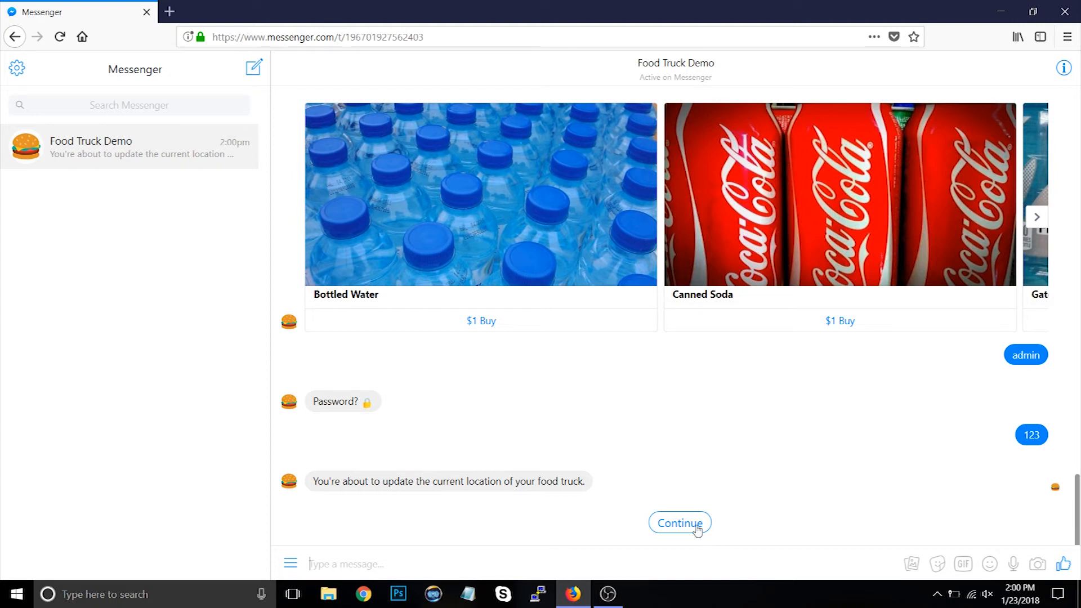
left_click(679, 523)
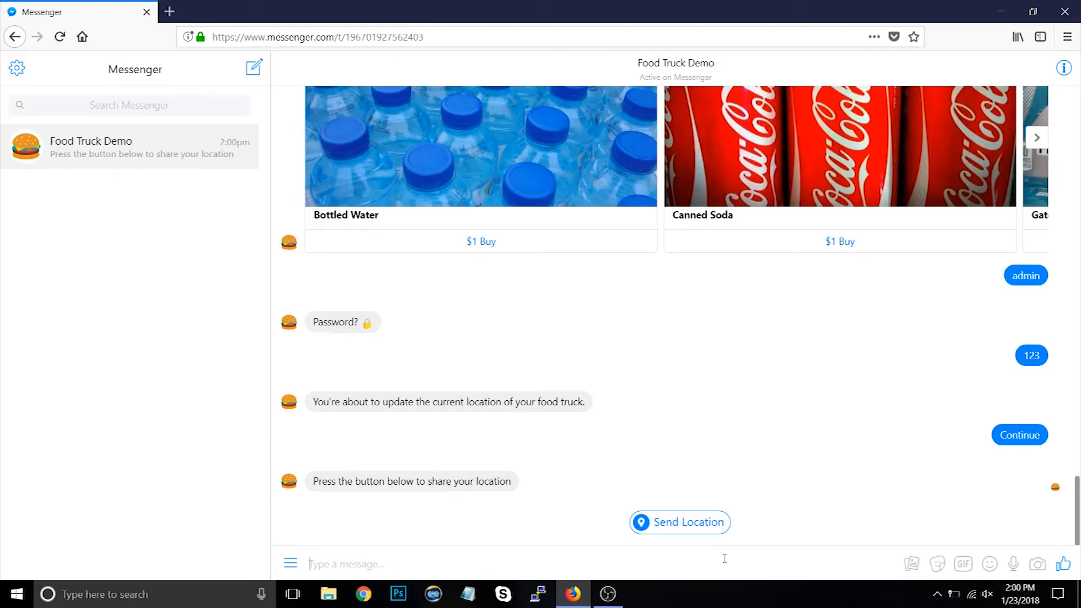
left_click(677, 522)
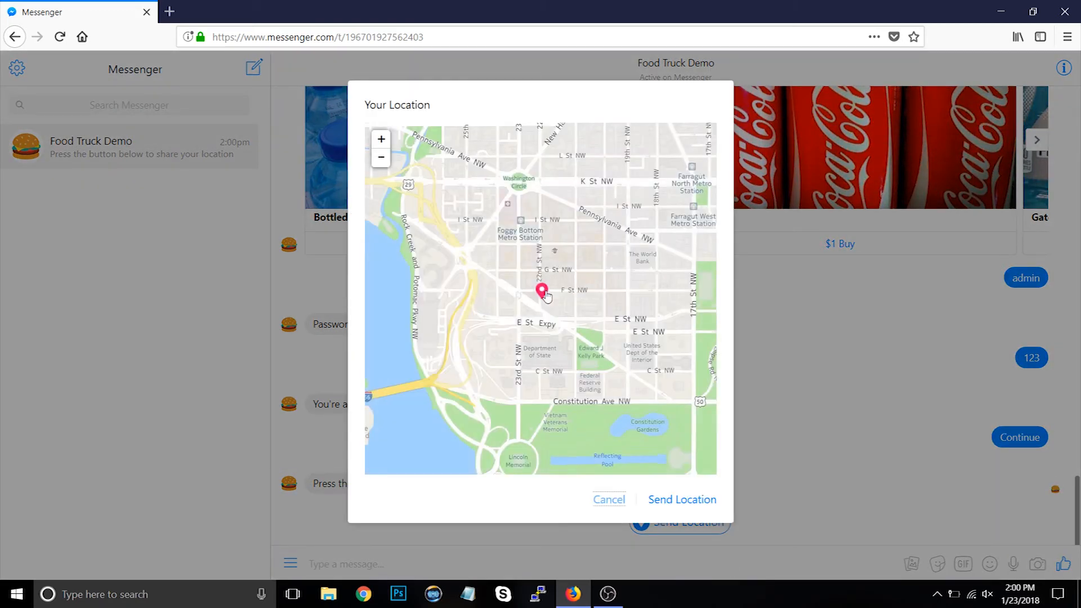
left_click(530, 214)
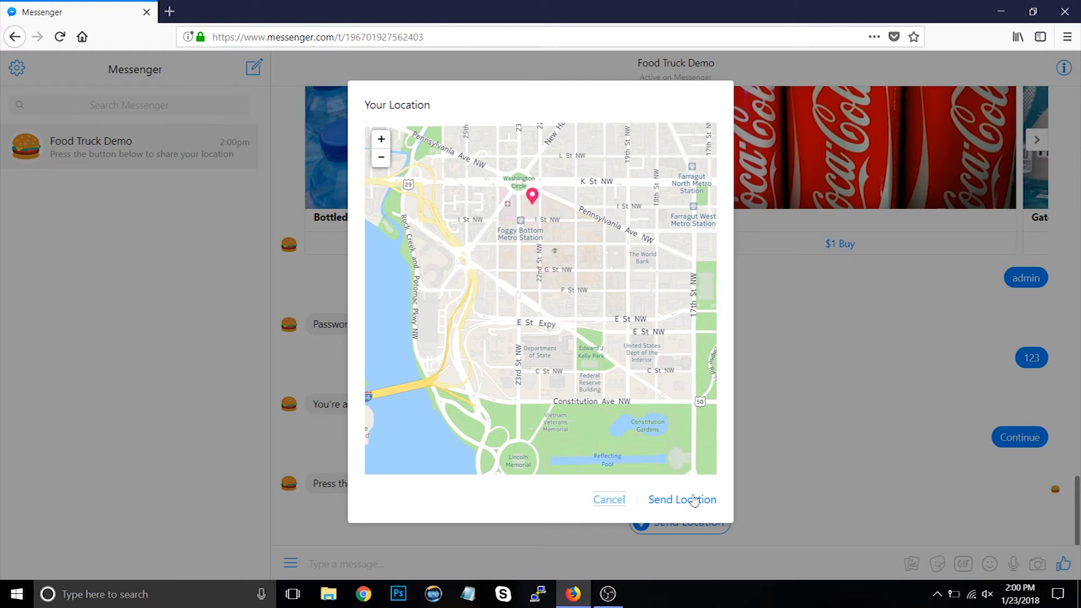
left_click(682, 498)
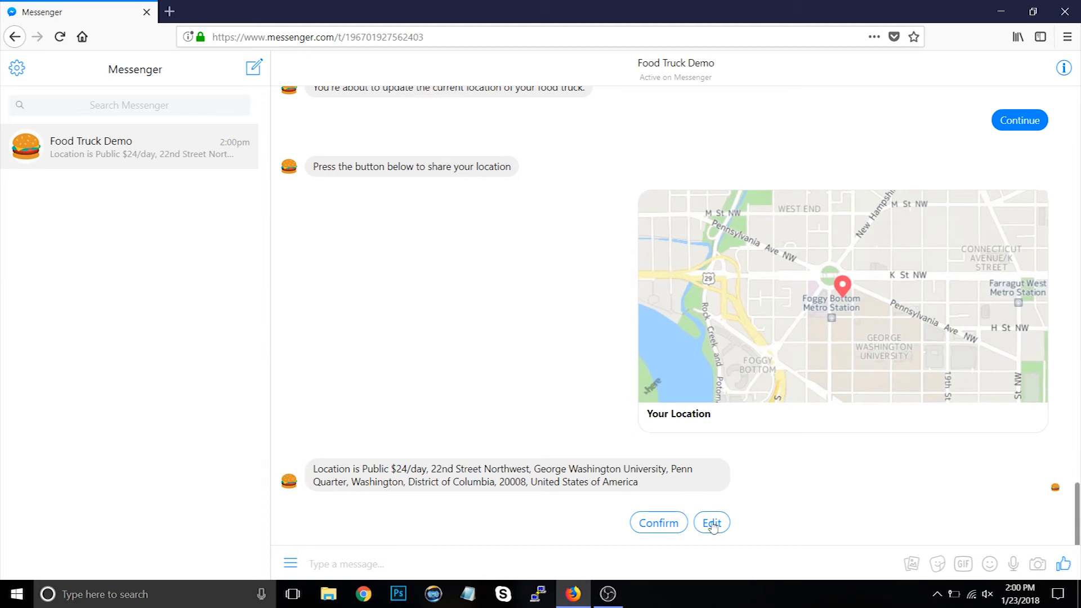
left_click(712, 522)
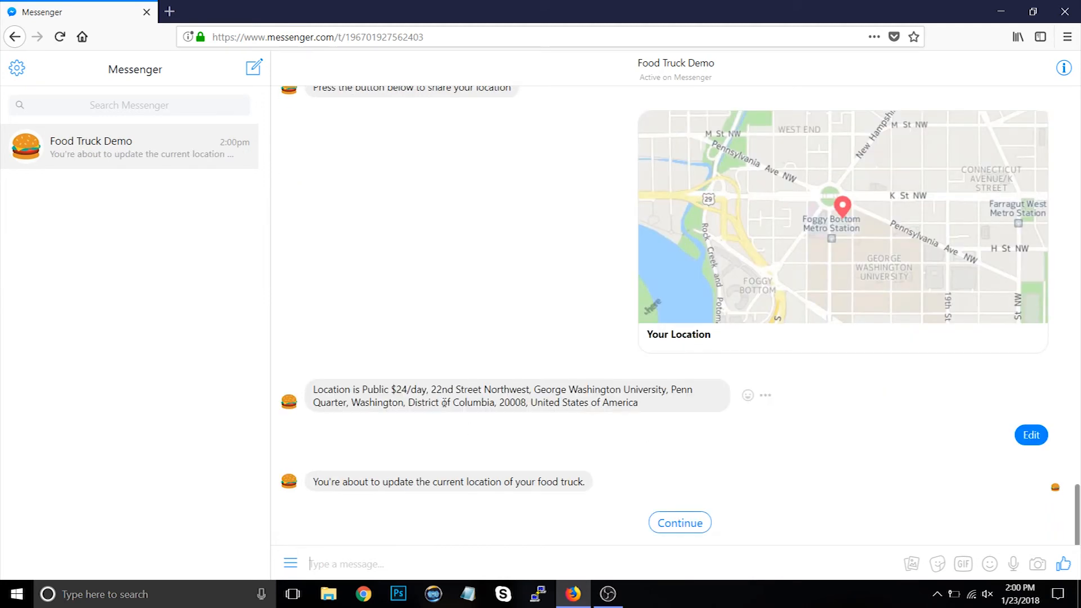
Re-share the pinned location and confirm the truck at Roti Mediterranean Grill, I Street NW
left_click(679, 522)
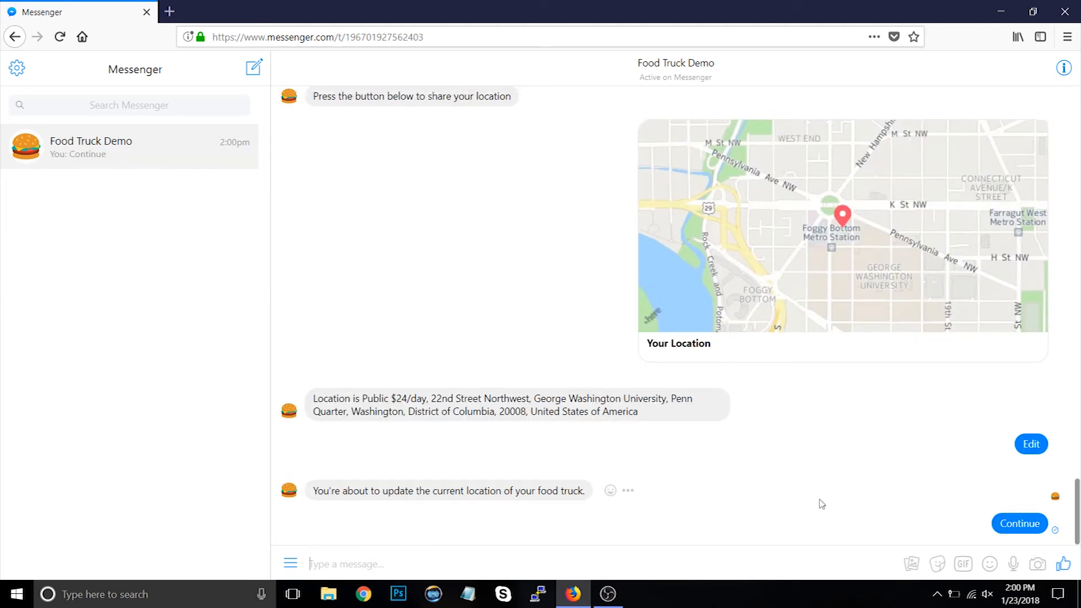
left_click(1019, 524)
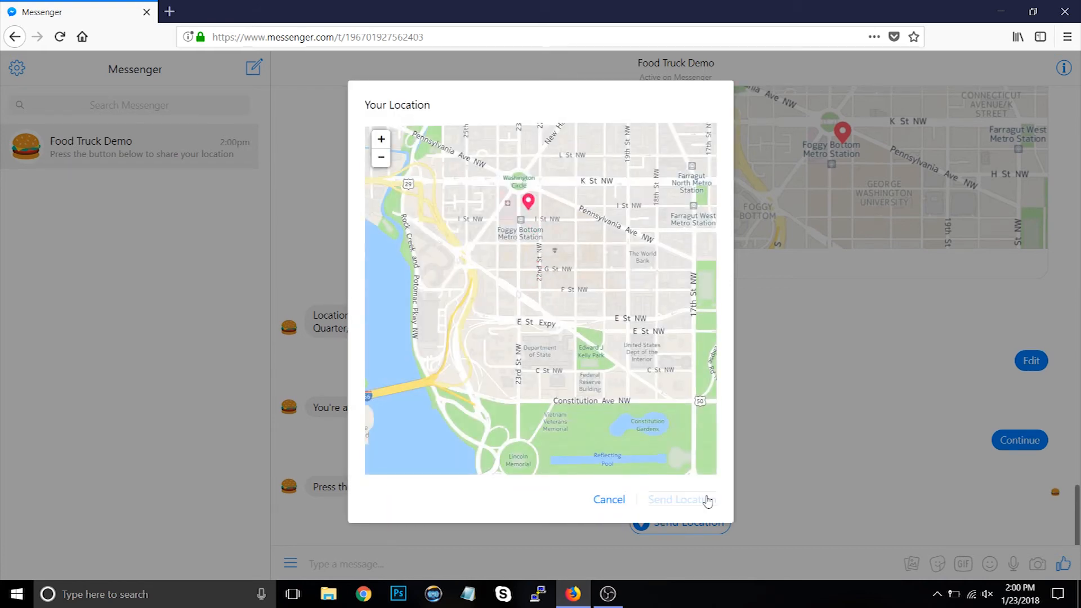
left_click(682, 498)
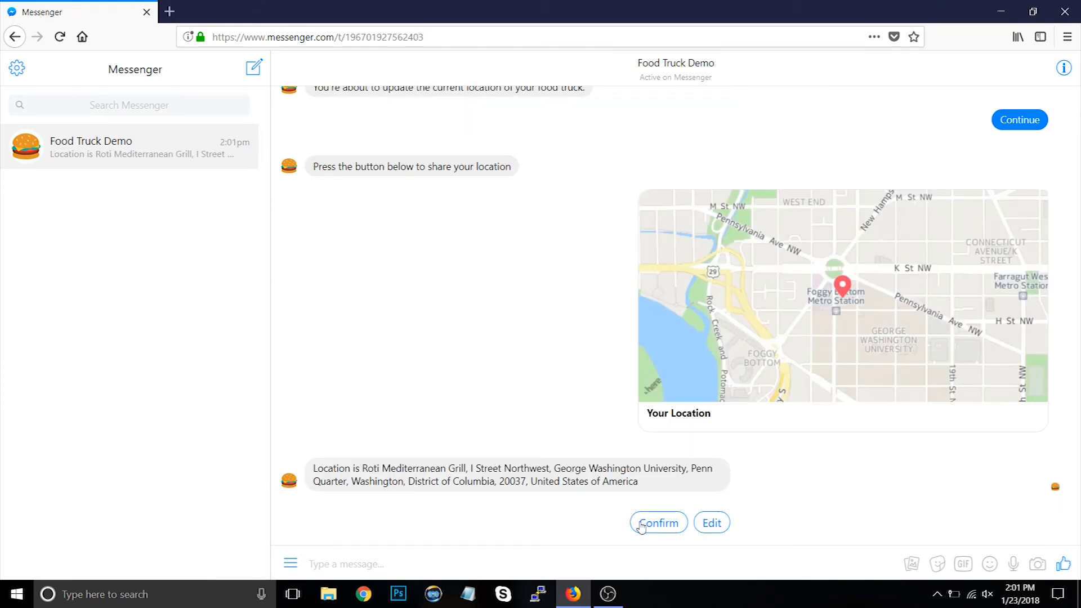
left_click(657, 522)
type("2pm to 6pm")
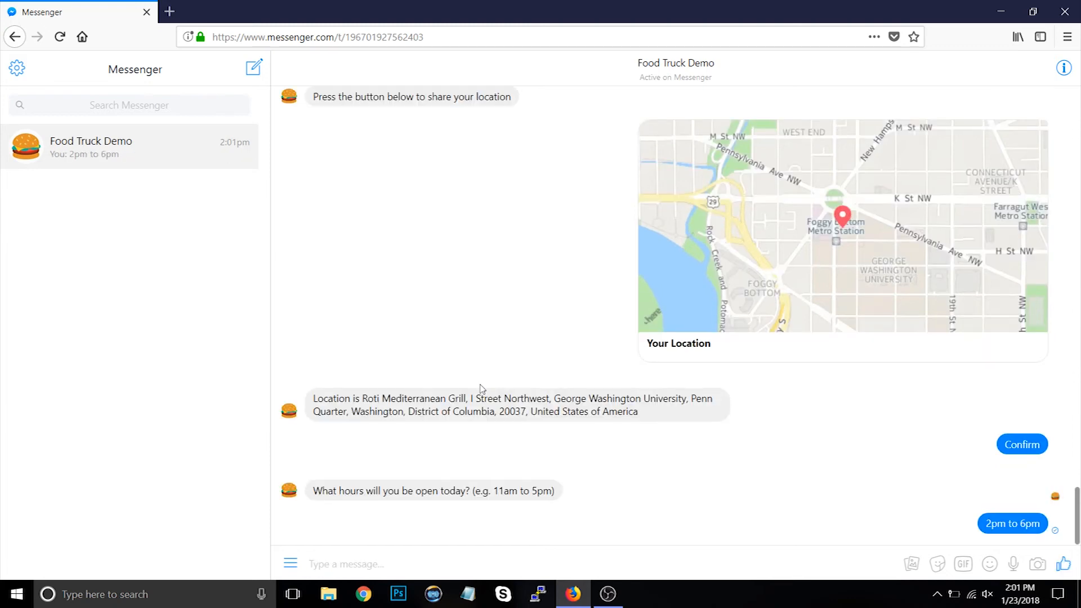
Compose the broadcast '{{first name}}, come by for free BBQ!' in the message box
scroll("down", 3)
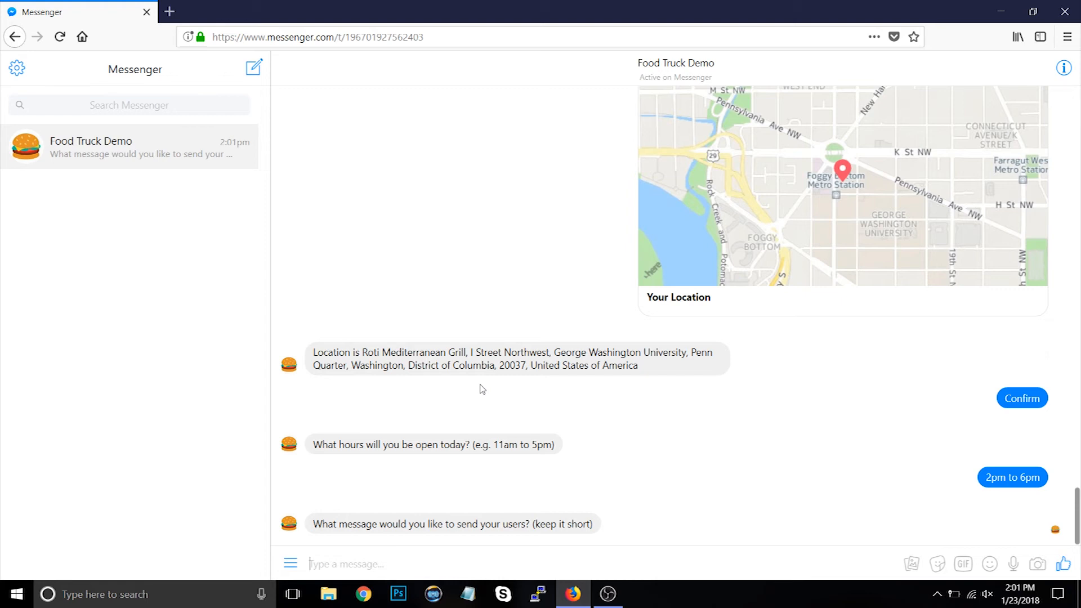
type("Come by for free BB")
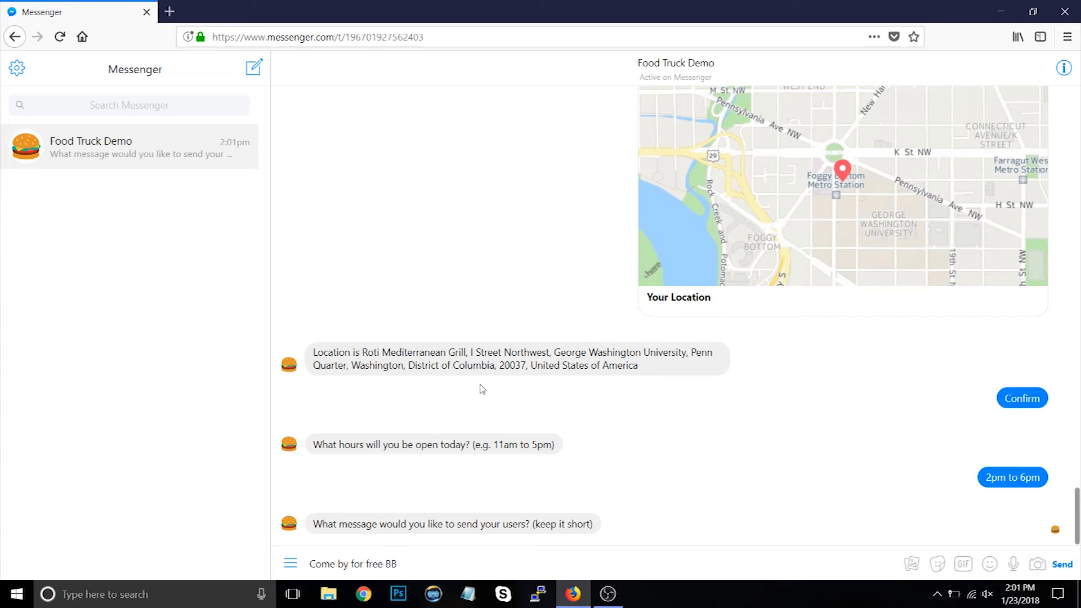
type("Q!")
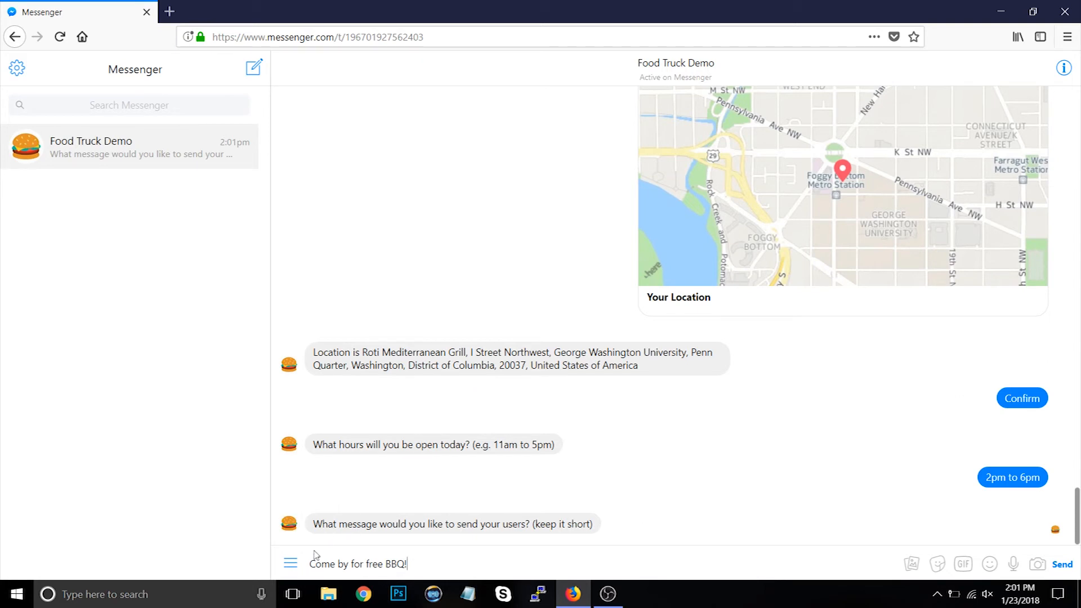
mouse_move(441, 546)
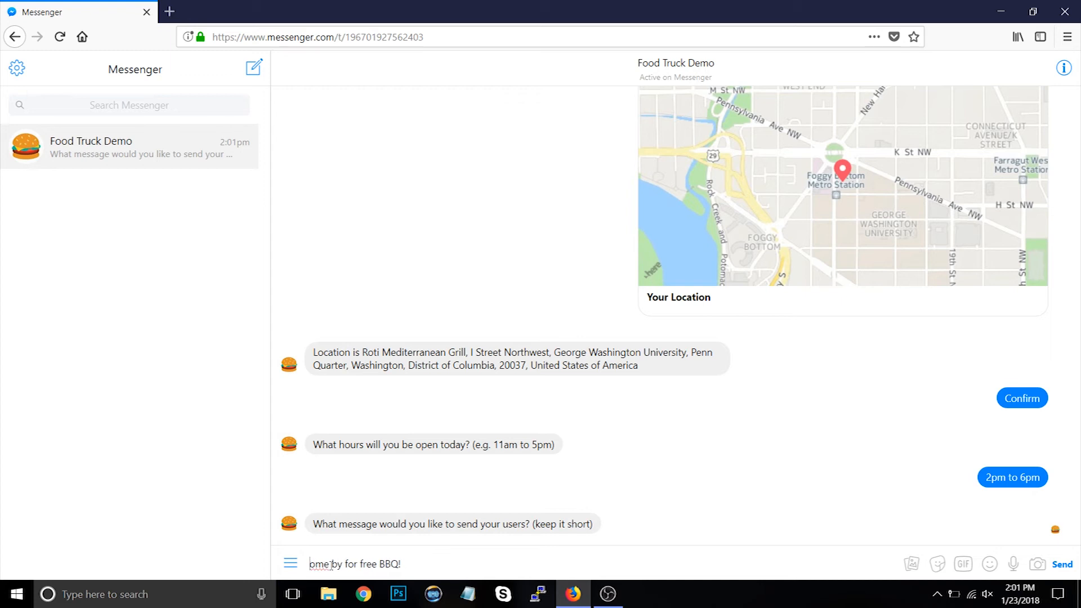
type("{{first")
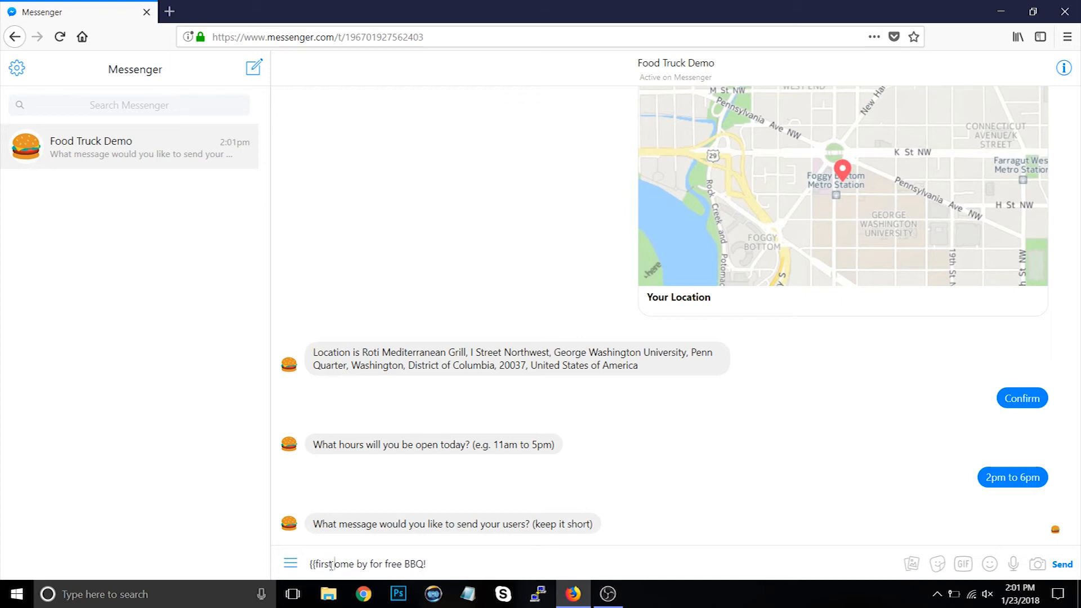
type("name}")
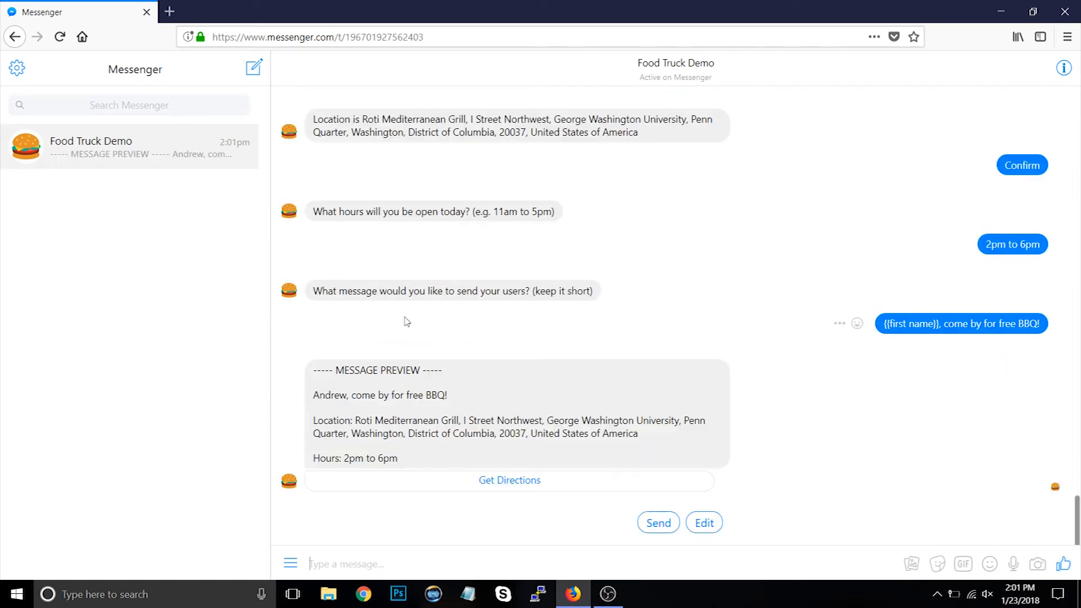
mouse_move(350, 382)
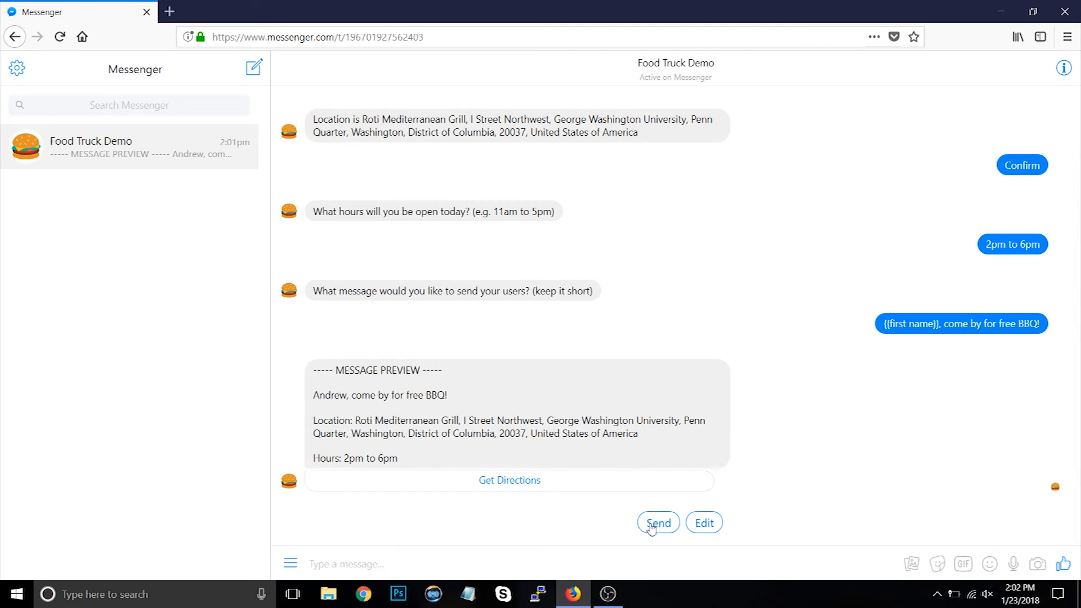
Approve the preview with Send to broadcast the BBQ message to nearby users
left_click(657, 521)
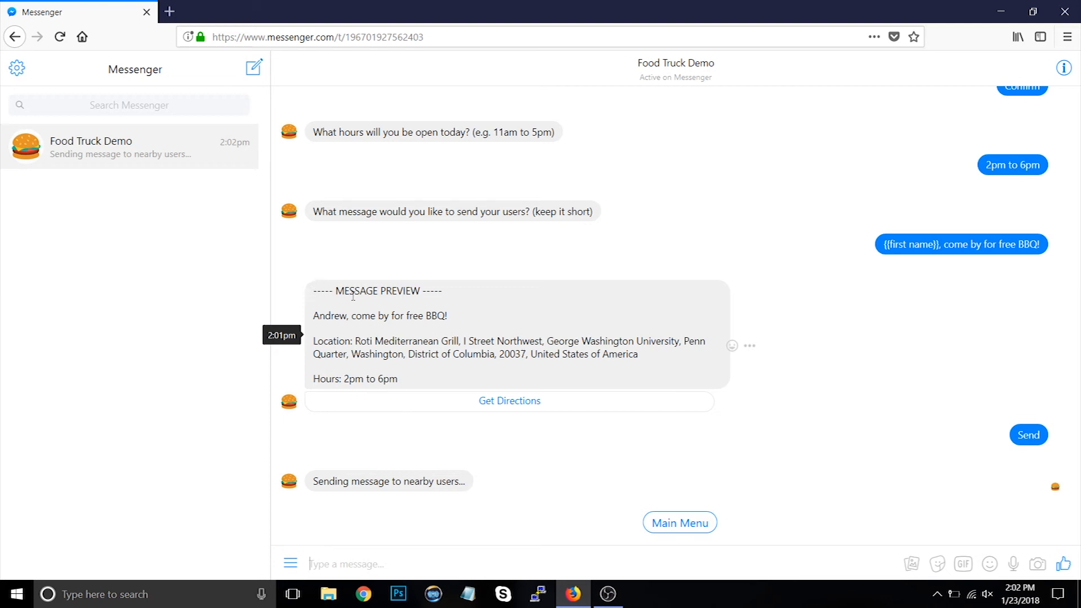
mouse_move(487, 287)
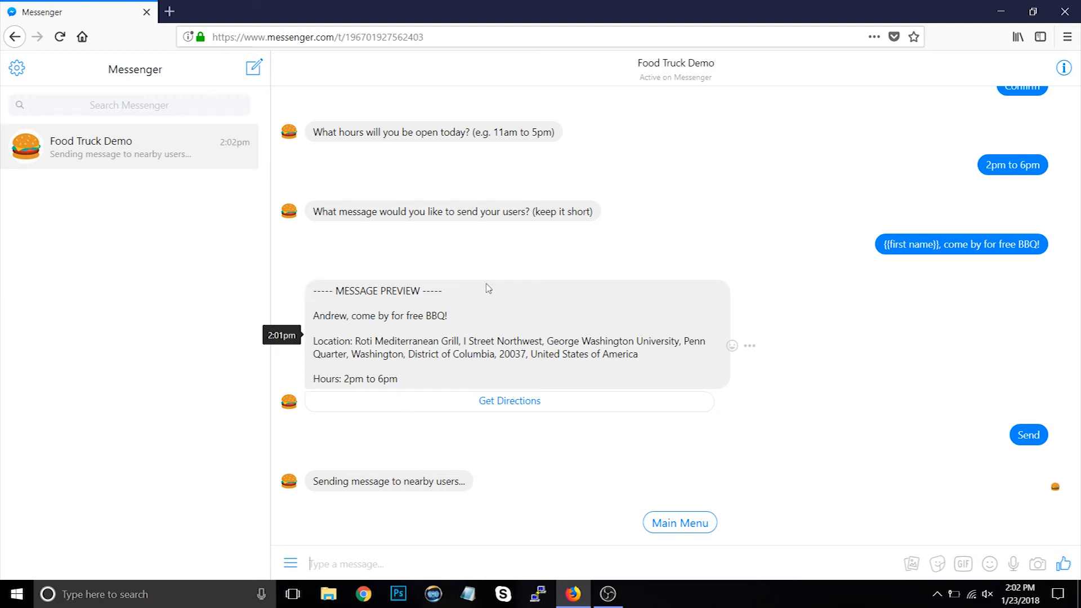
mouse_move(579, 563)
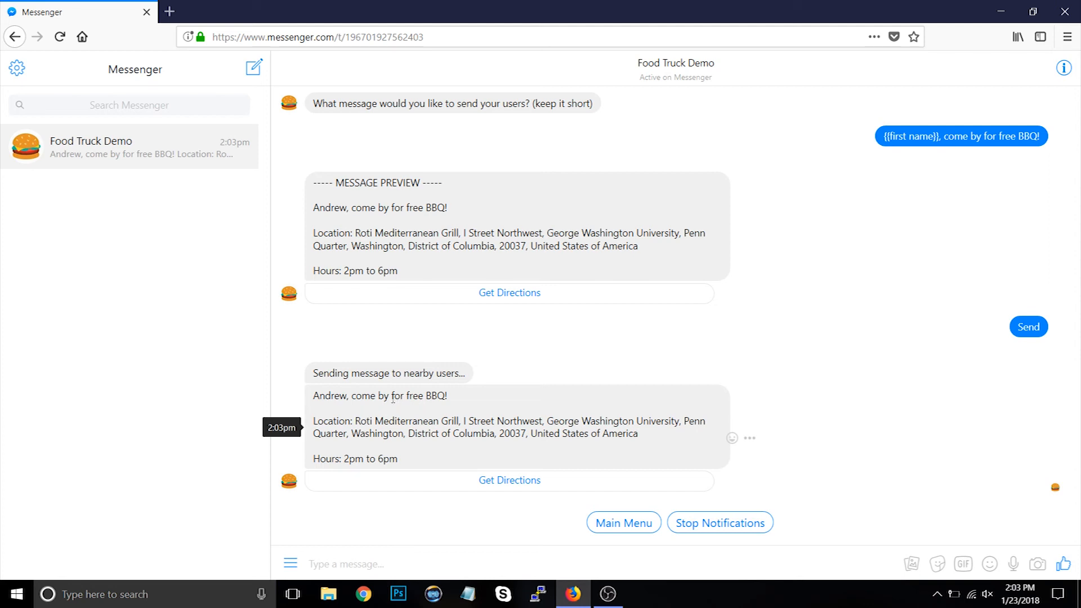
mouse_move(500, 491)
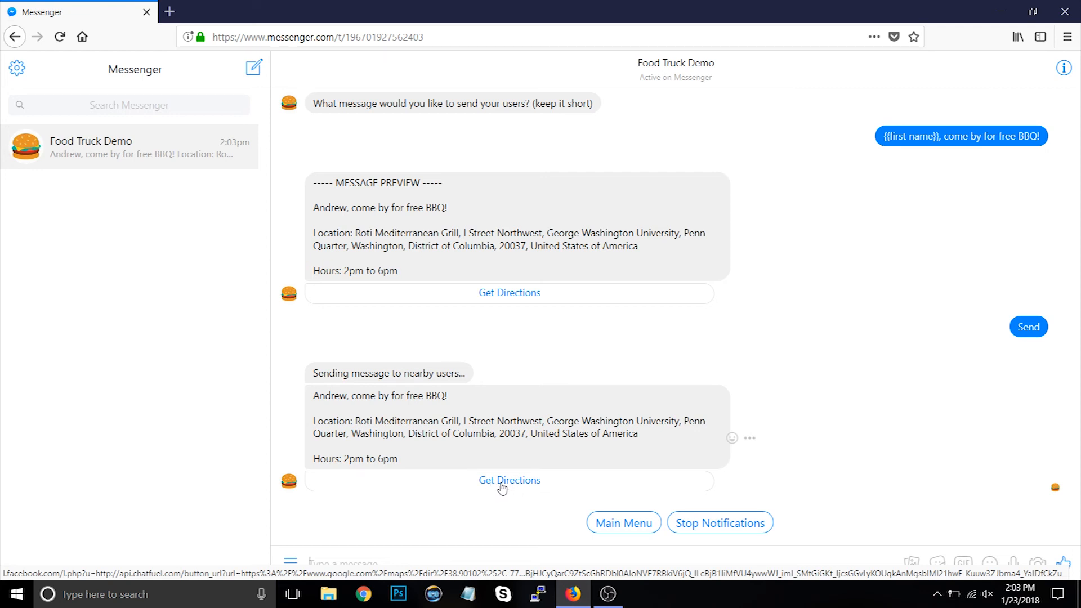
mouse_move(515, 487)
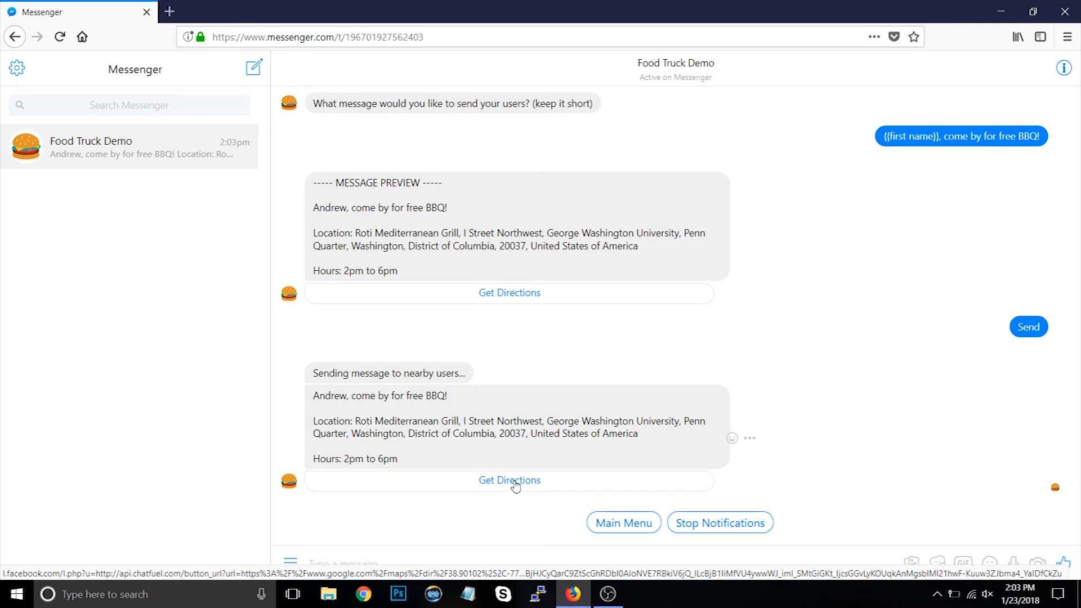
left_click(509, 481)
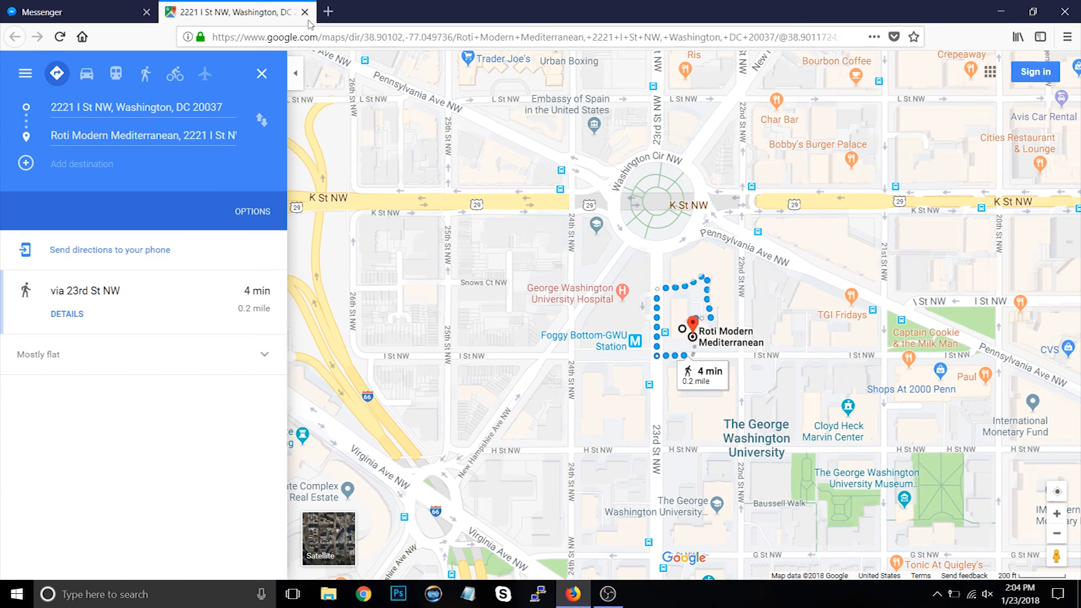
left_click(304, 11)
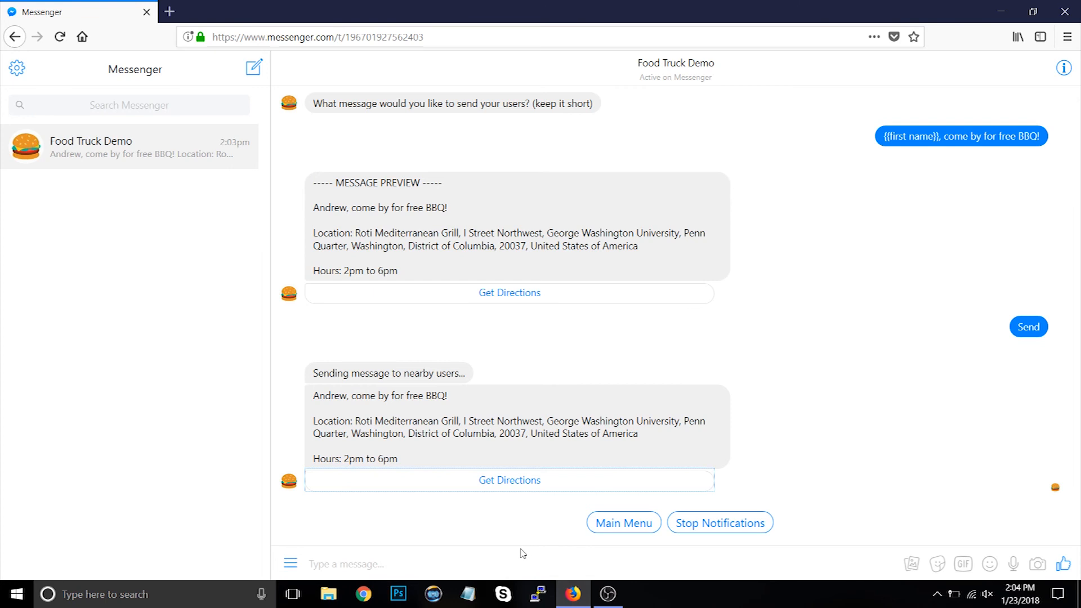
Send 'do you offer catering' and read the bot's any-budget catering reply
type("d")
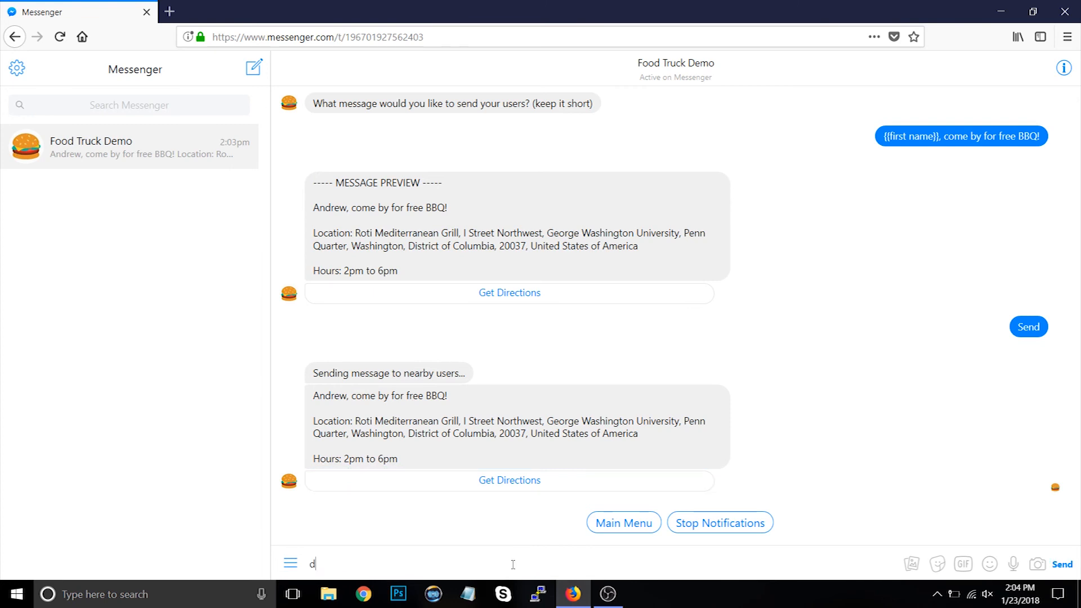
type("o you offer catering")
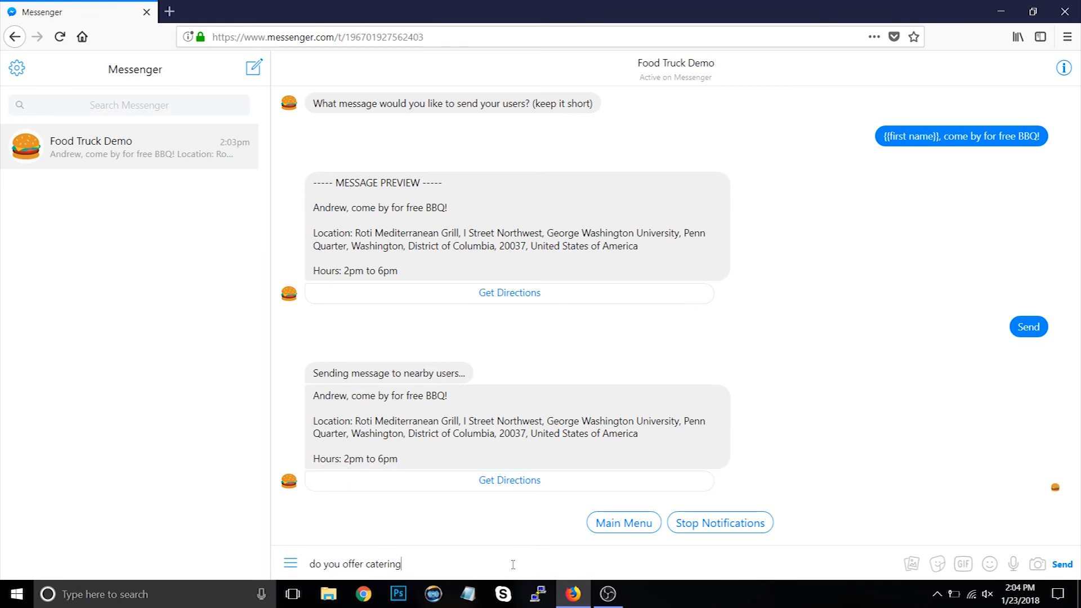
key("Return")
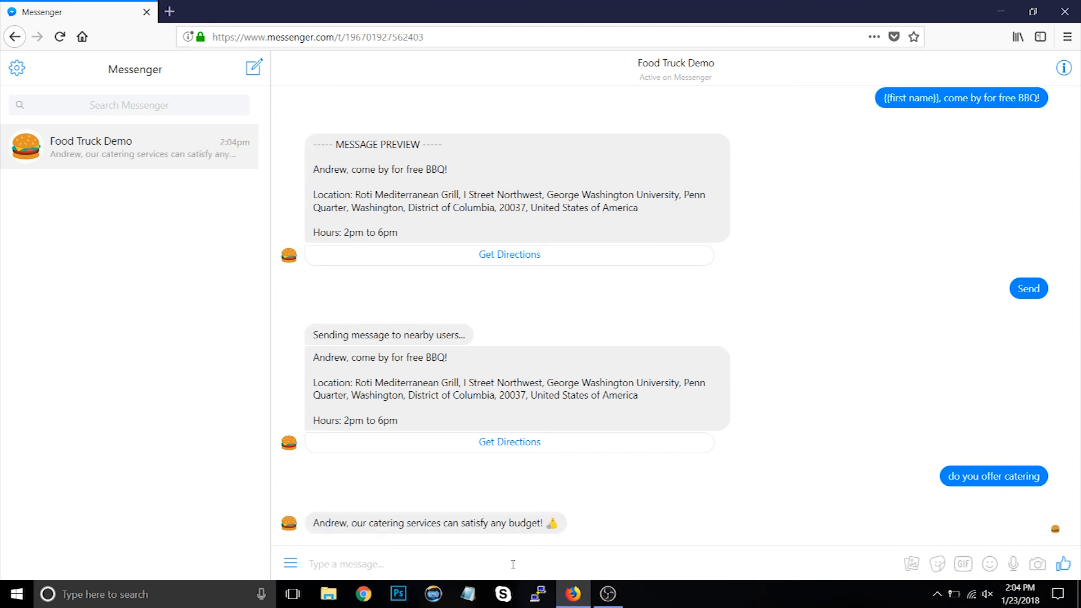
scroll("down", 3)
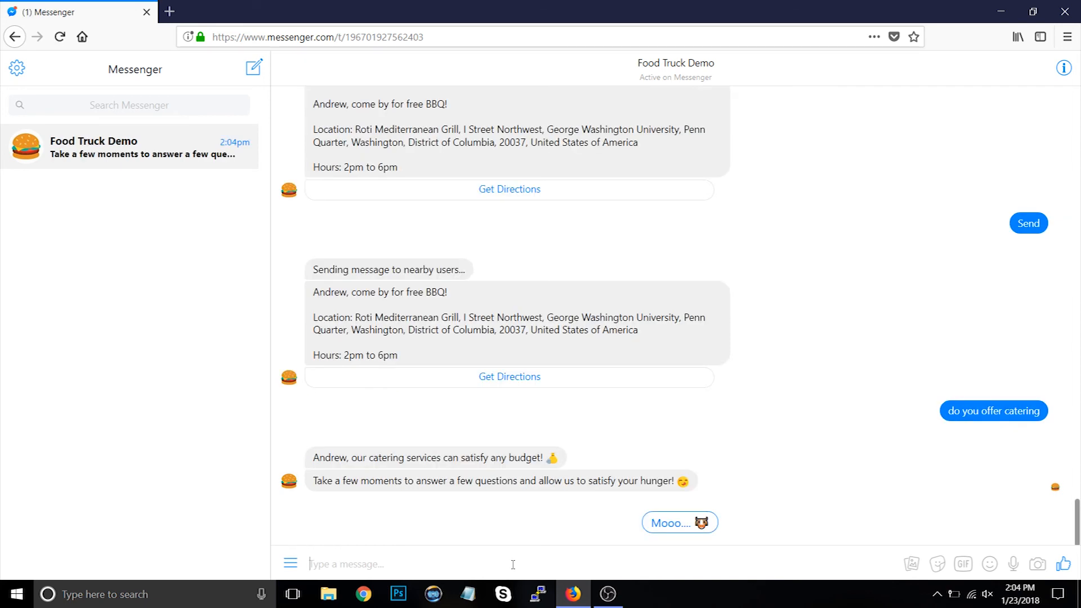
mouse_move(652, 527)
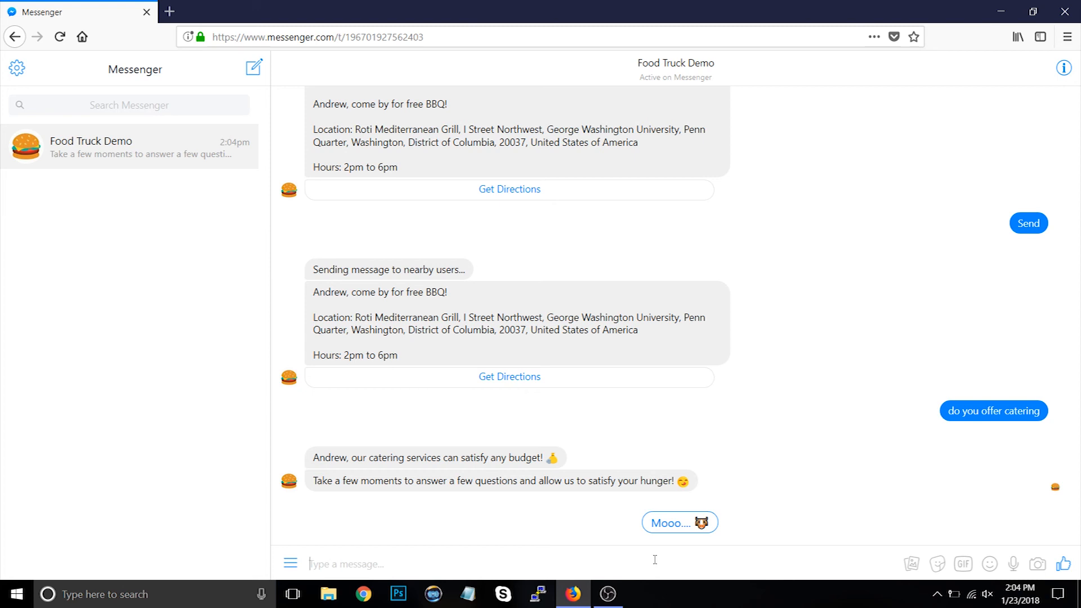
Send 'abandon' to trigger the bot's catering-form retargeting follow-up
type("a")
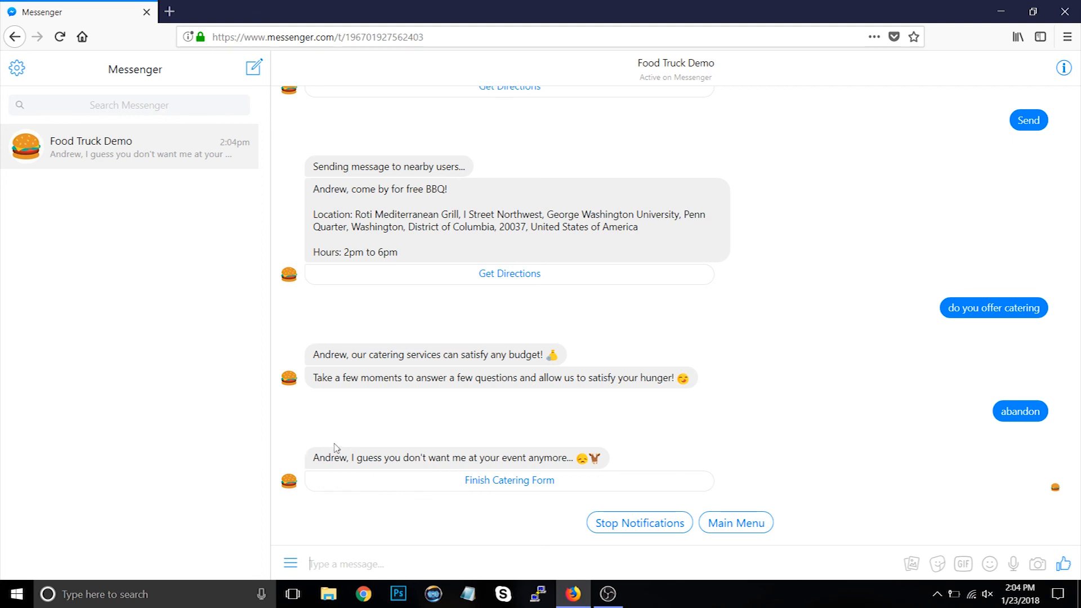
mouse_move(379, 446)
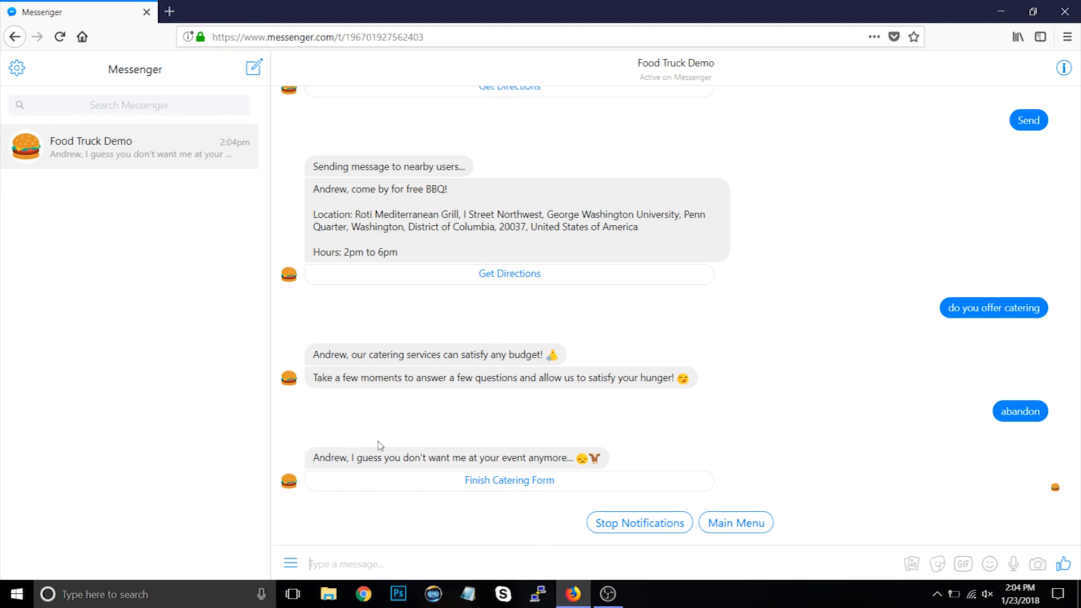
mouse_move(357, 441)
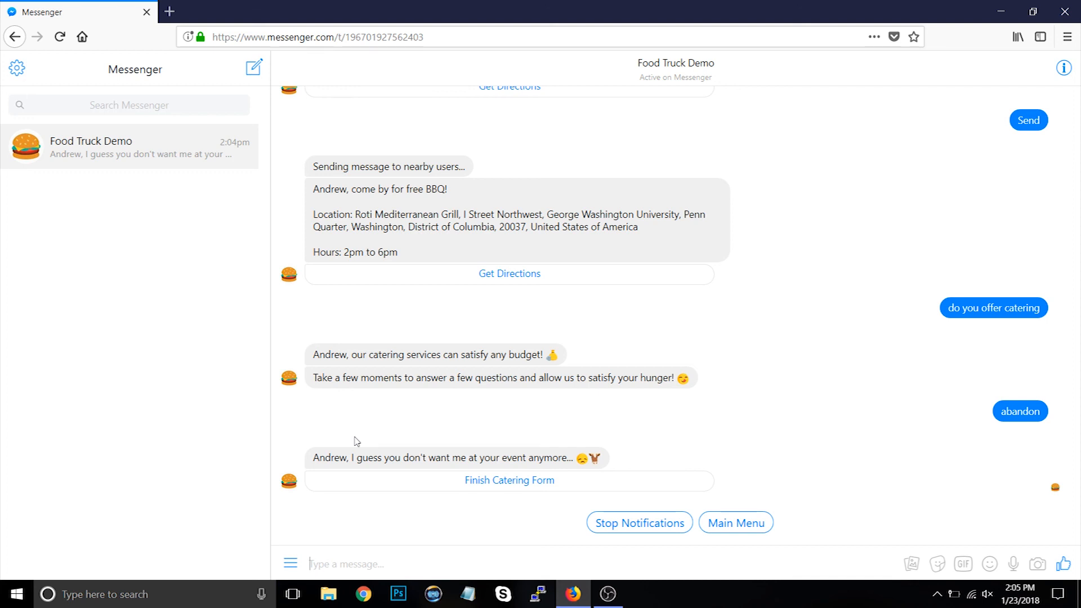
mouse_move(463, 499)
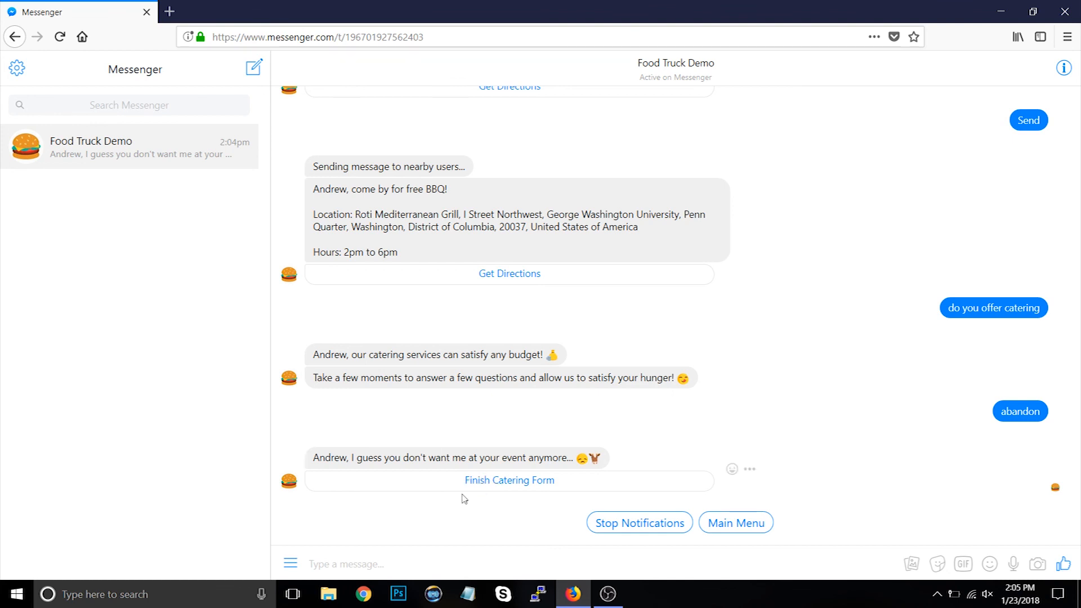
mouse_move(461, 504)
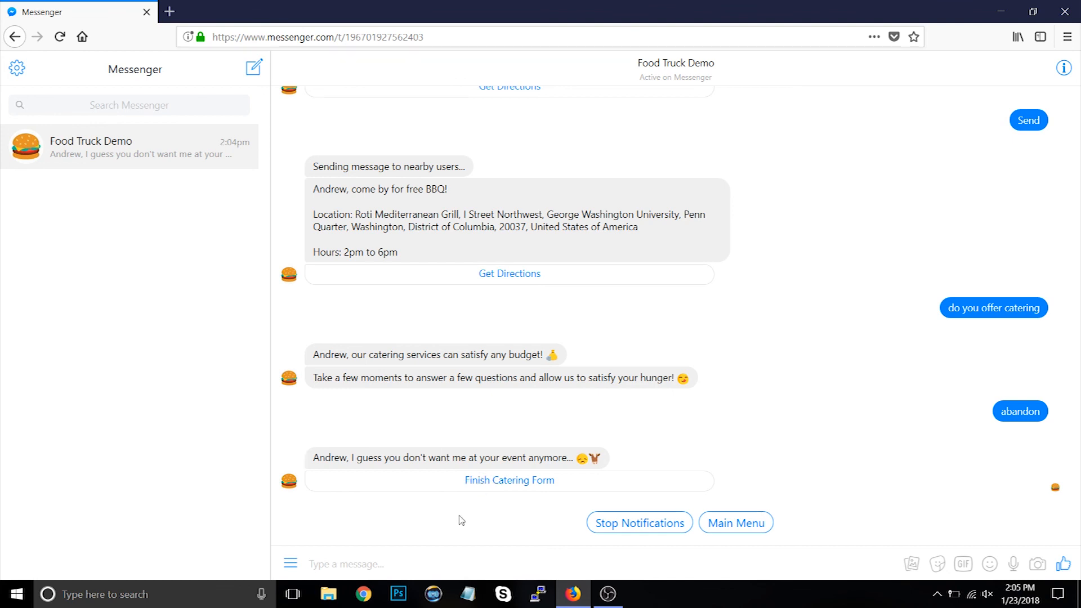